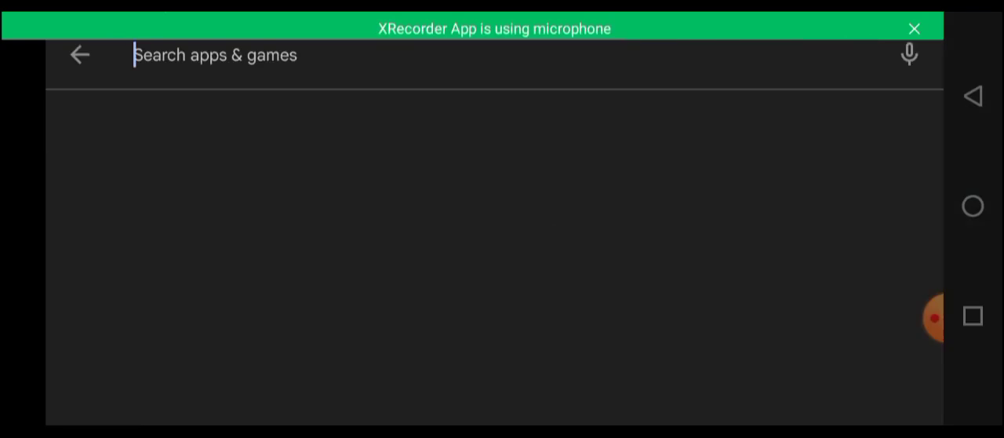
# - Search Play Store for 'autoresponder for whatsapp' and install AutoResponder for WhatsApp from its listing
pyautogui.write('a')
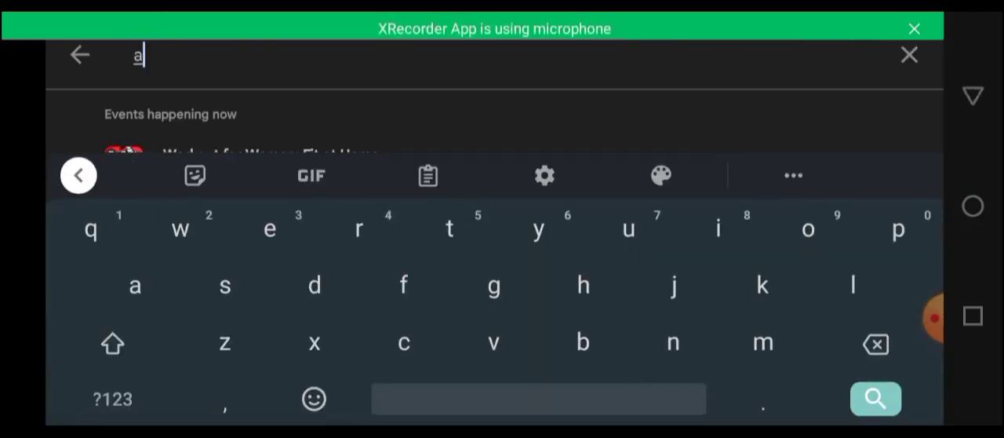
pyautogui.write('ut')
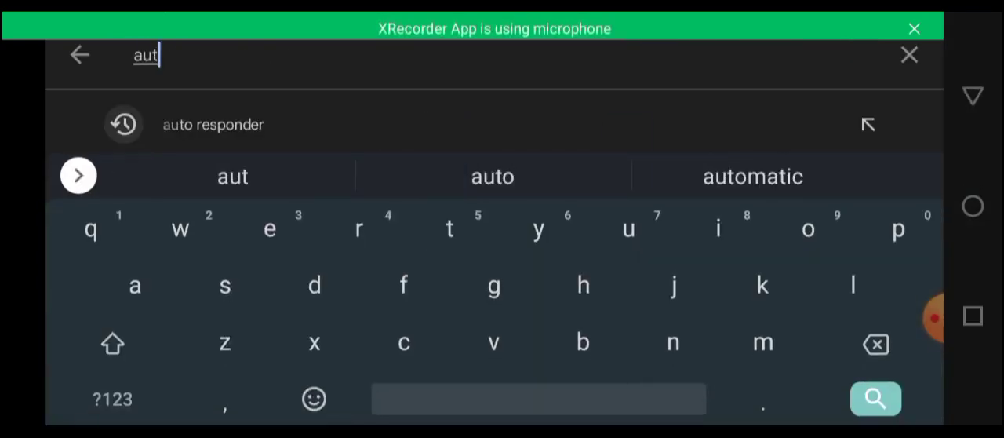
pyautogui.click(875, 398)
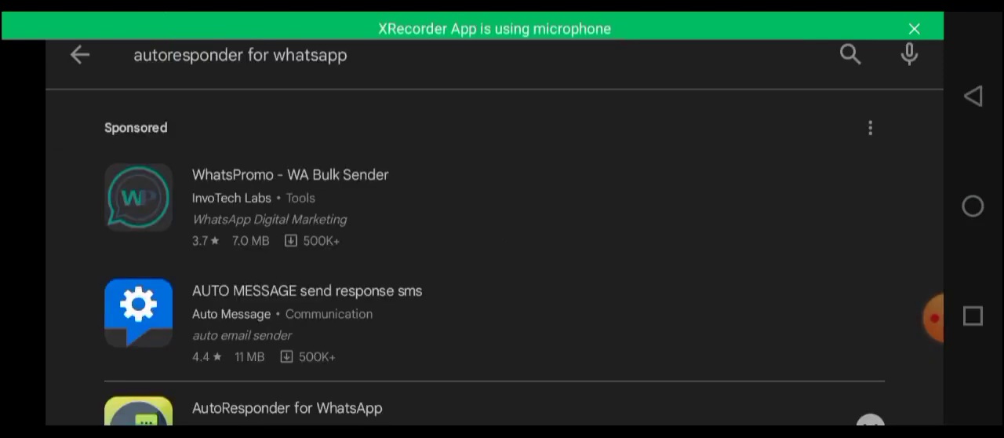
pyautogui.scroll(-3)
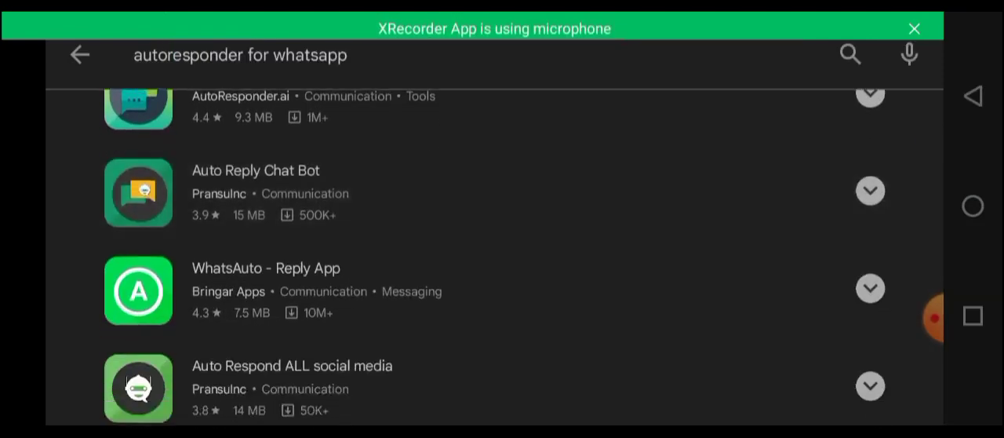
pyautogui.scroll(-3)
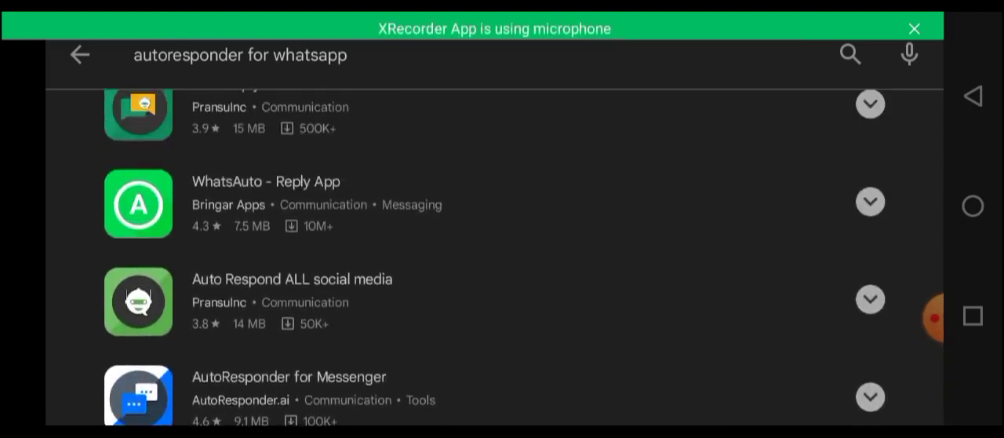
pyautogui.scroll(3)
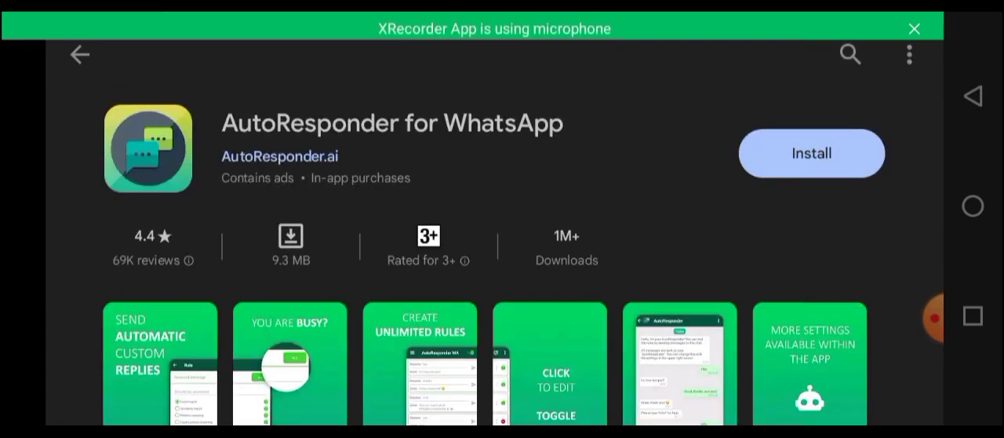
pyautogui.click(811, 152)
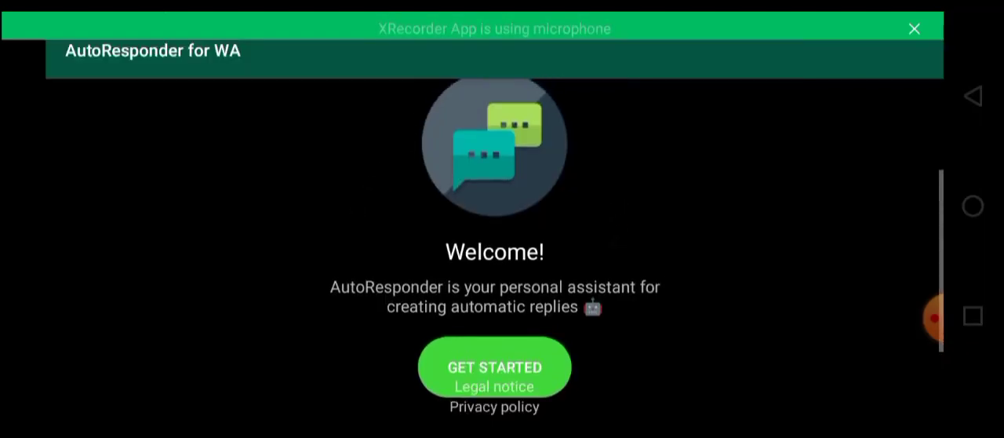
# - Get started, skip the paid-plan offer and land on the empty rules home screen
pyautogui.click(494, 367)
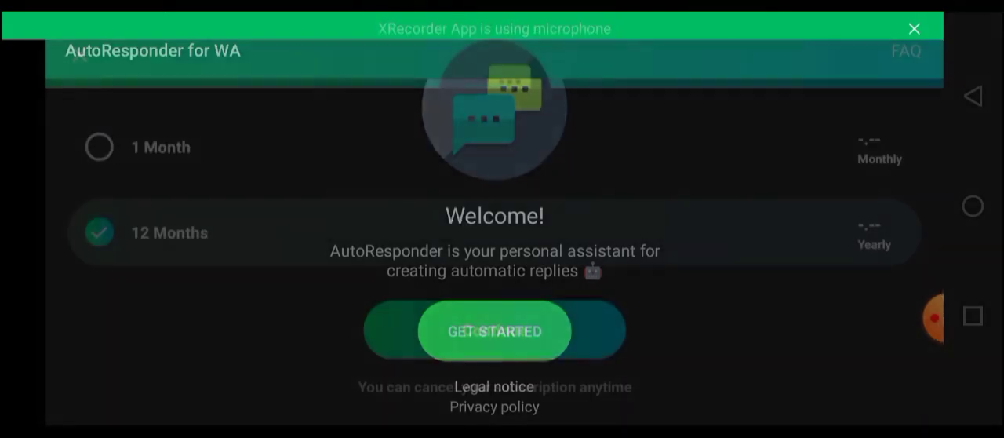
pyautogui.click(495, 329)
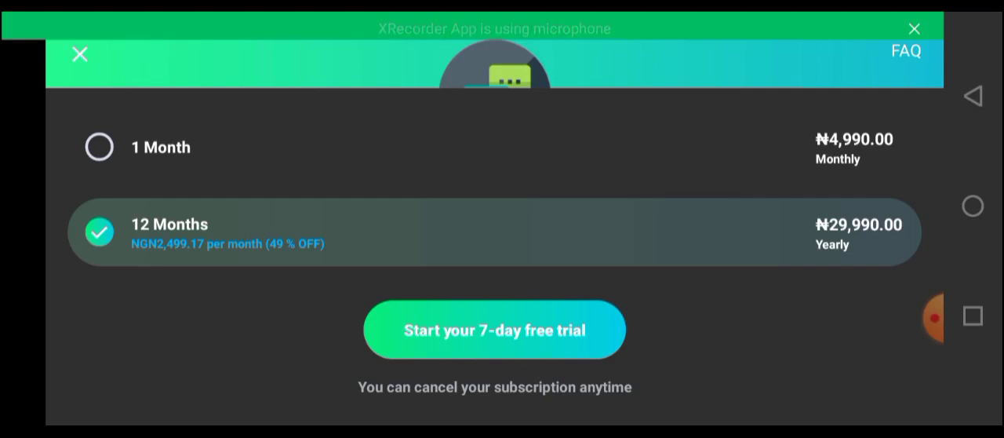
pyautogui.click(78, 54)
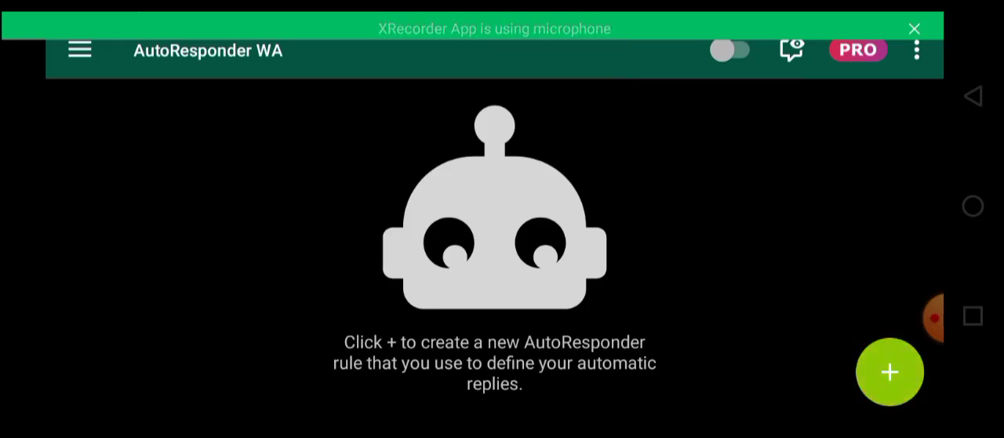
# - Start a new auto-reply rule with the green + button, showing its editor
pyautogui.click(889, 370)
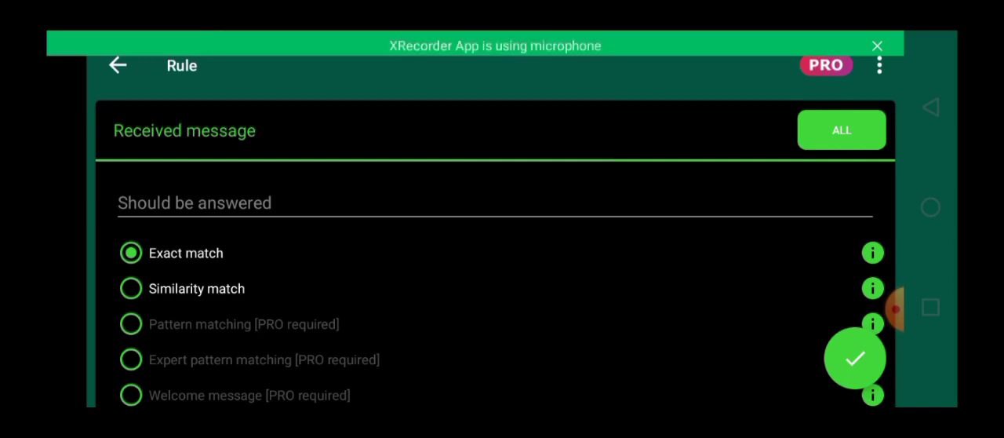
# - Enter the received message: a 'Hi' greeting asking to know more about your business, and confirm it
pyautogui.click(494, 202)
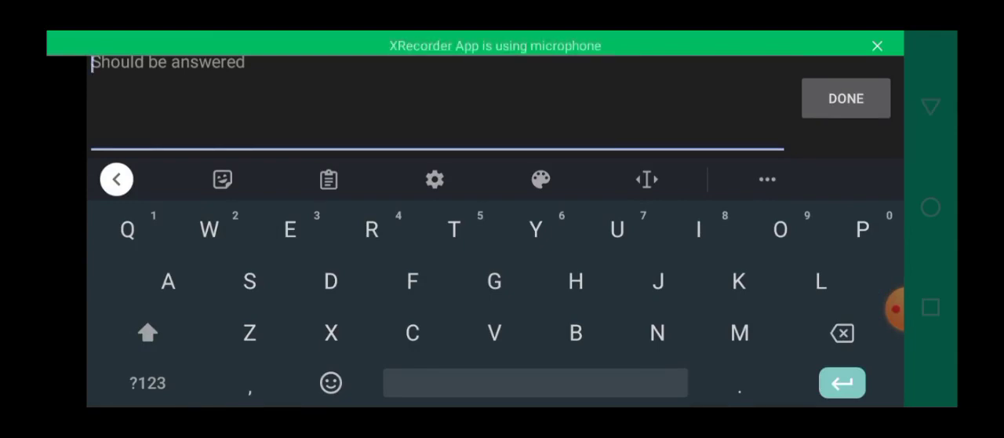
pyautogui.write('Hi ch')
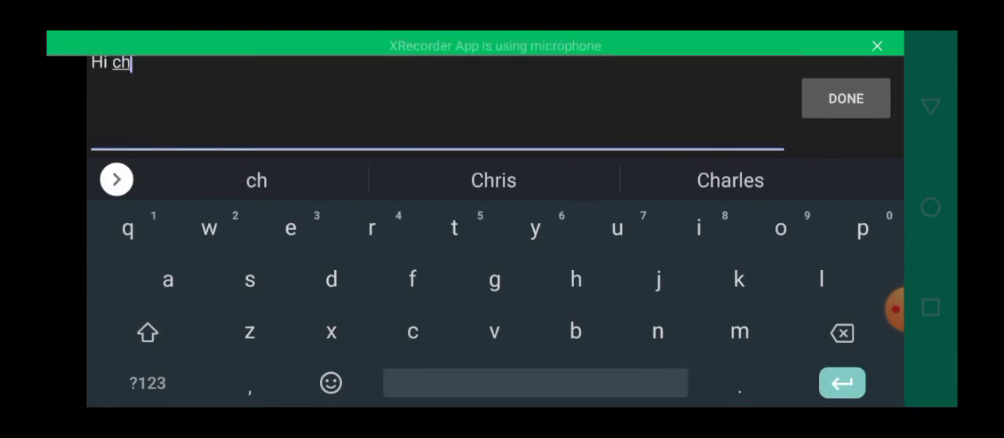
pyautogui.click(730, 179)
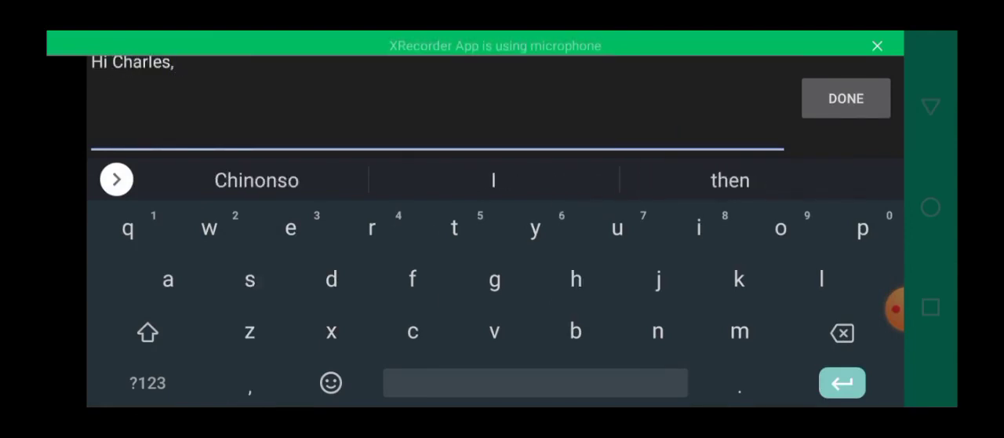
pyautogui.click(697, 227)
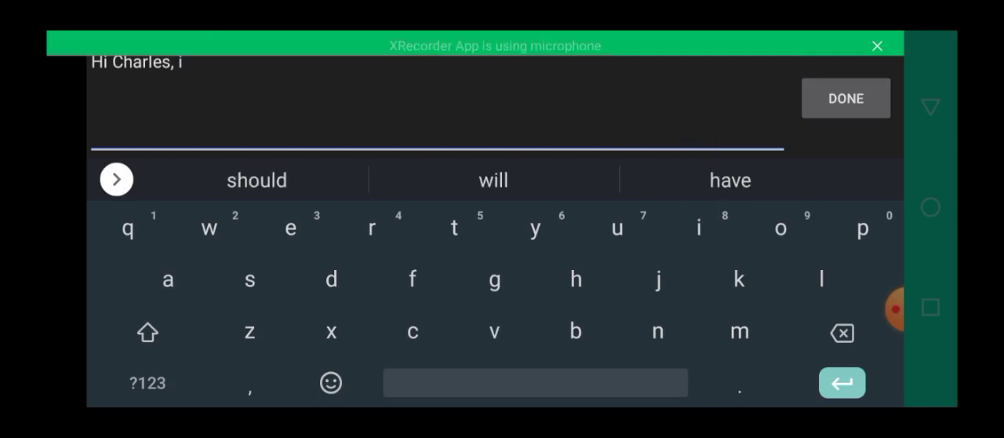
pyautogui.click(492, 179)
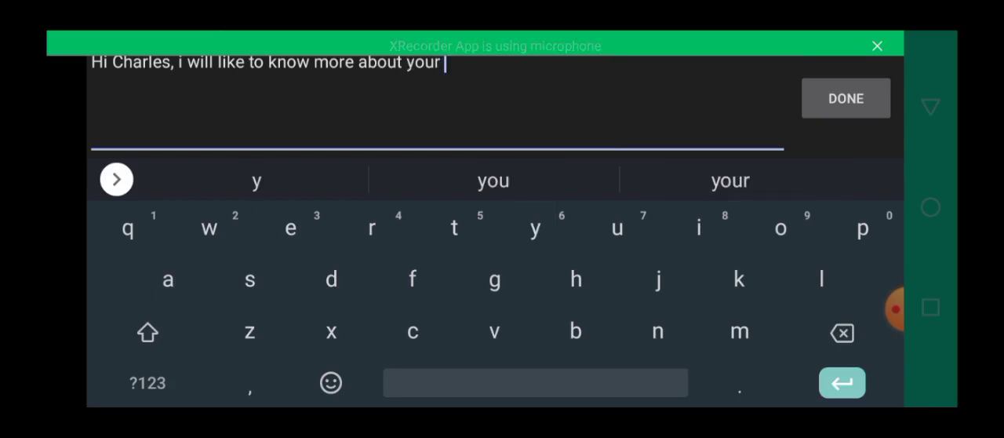
pyautogui.write('bu')
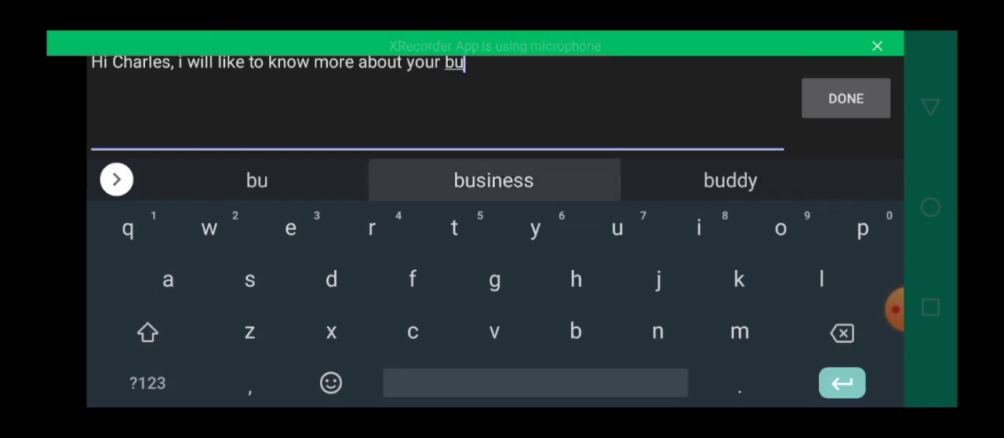
pyautogui.click(493, 179)
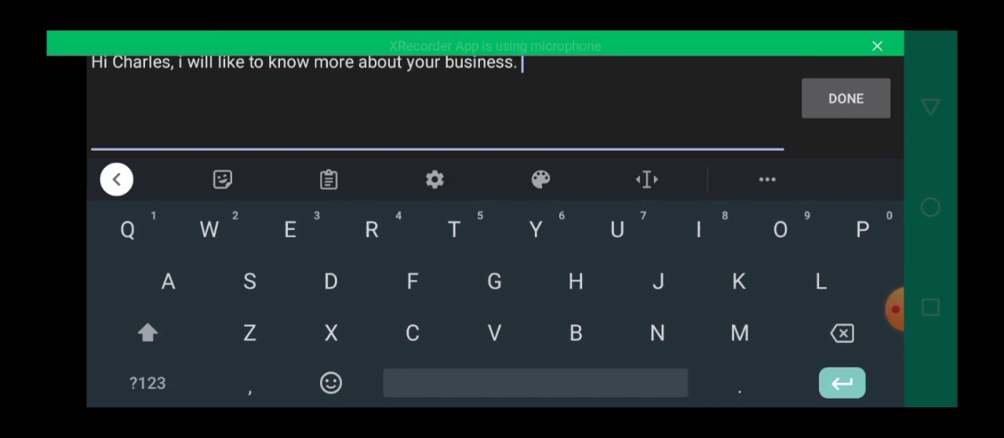
pyautogui.write('Myn')
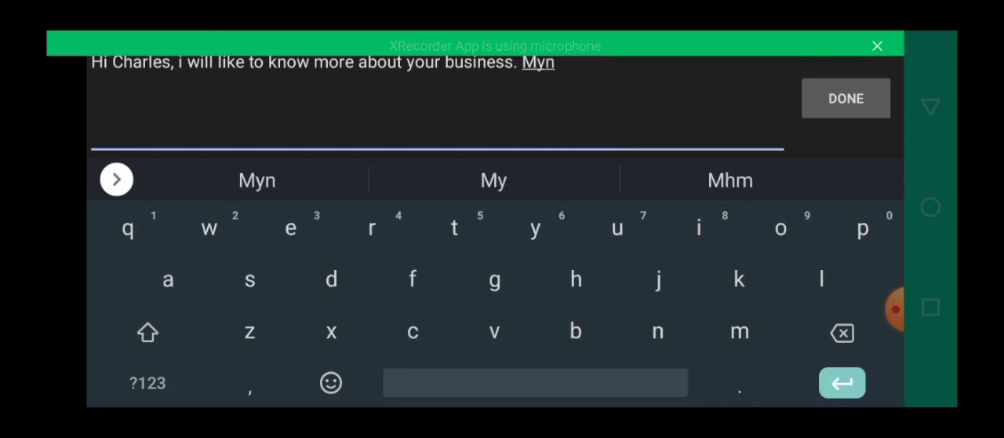
pyautogui.click(493, 179)
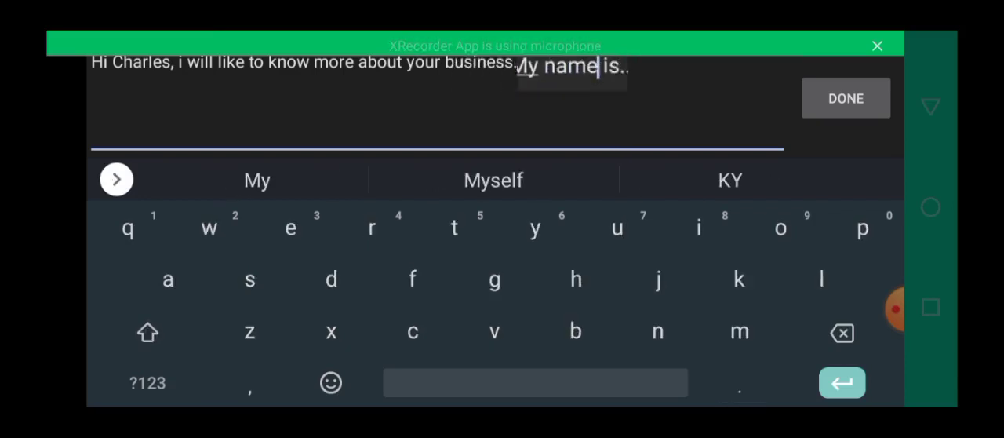
pyautogui.click(116, 179)
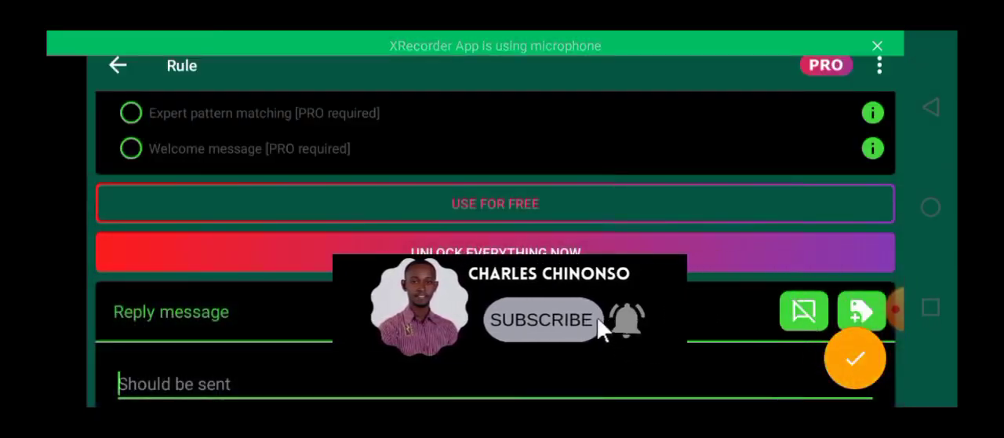
pyautogui.scroll(3)
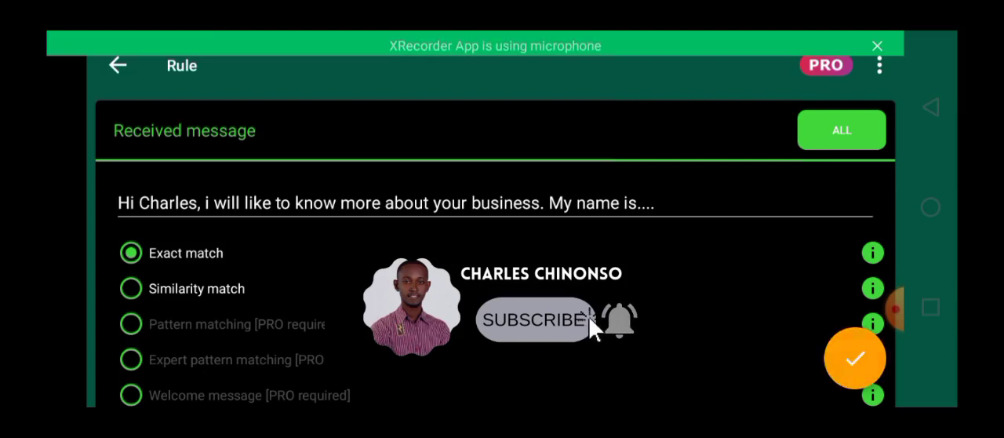
pyautogui.moveTo(615, 348)
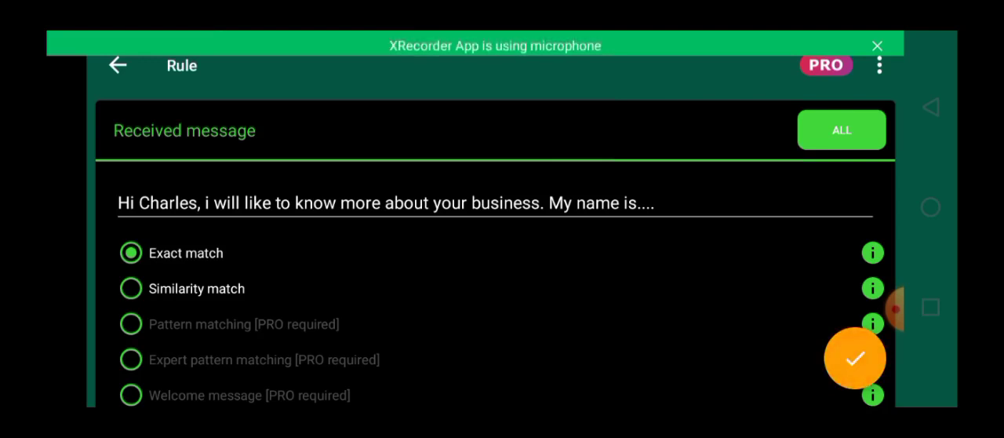
pyautogui.click(132, 289)
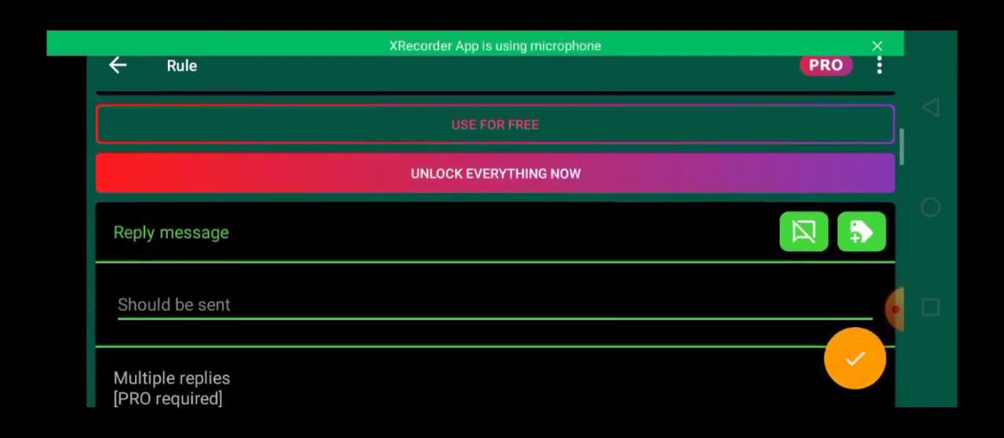
# - Write the reply's welcome 'Hello' and the 'Reply 1 about the' option to learn about the business
pyautogui.scroll(3)
pyautogui.write('H')
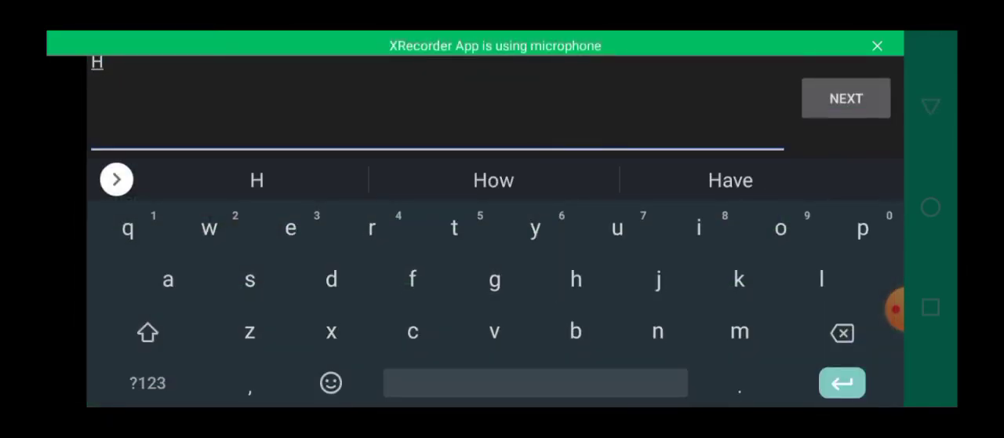
pyautogui.write('ell')
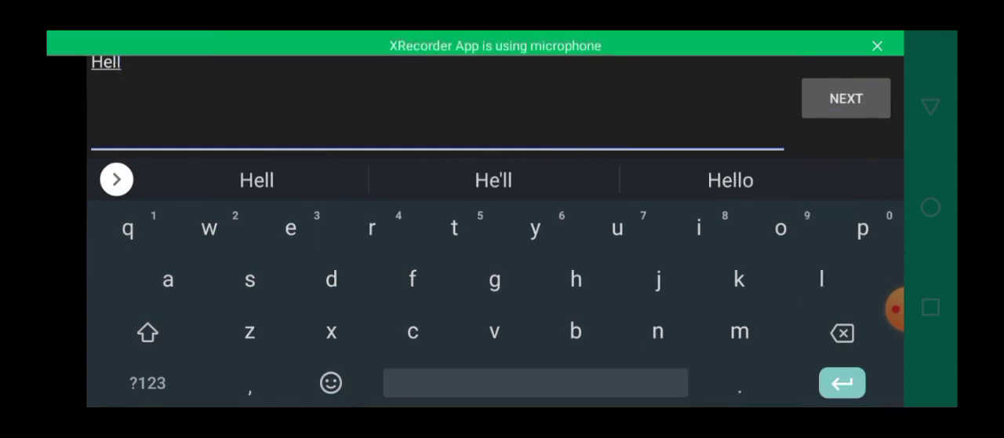
pyautogui.click(729, 178)
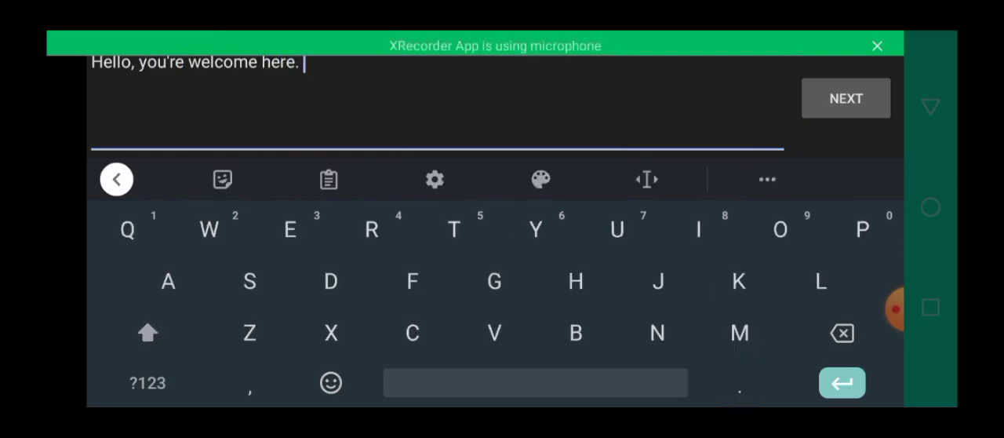
pyautogui.write('Rep')
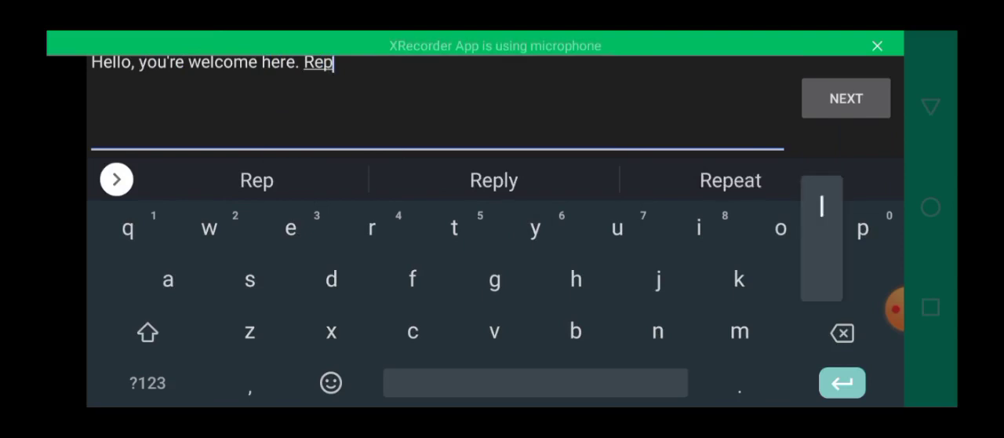
pyautogui.click(493, 179)
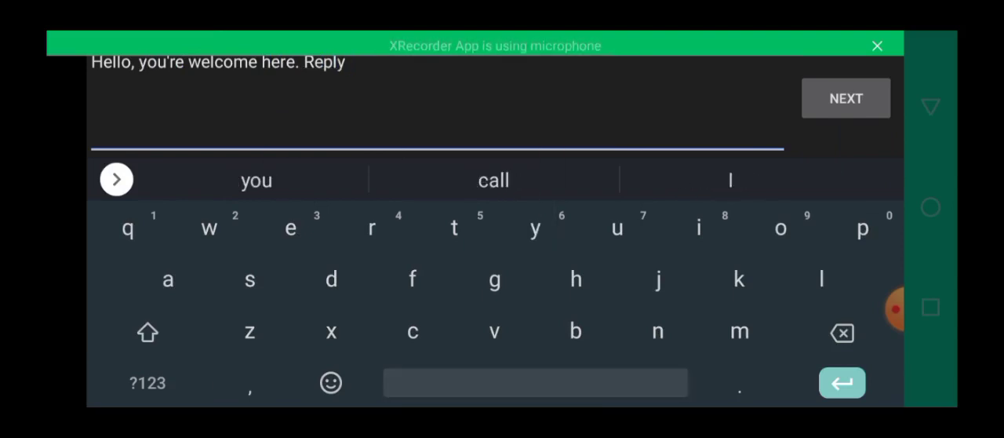
pyautogui.write('1 to learn more')
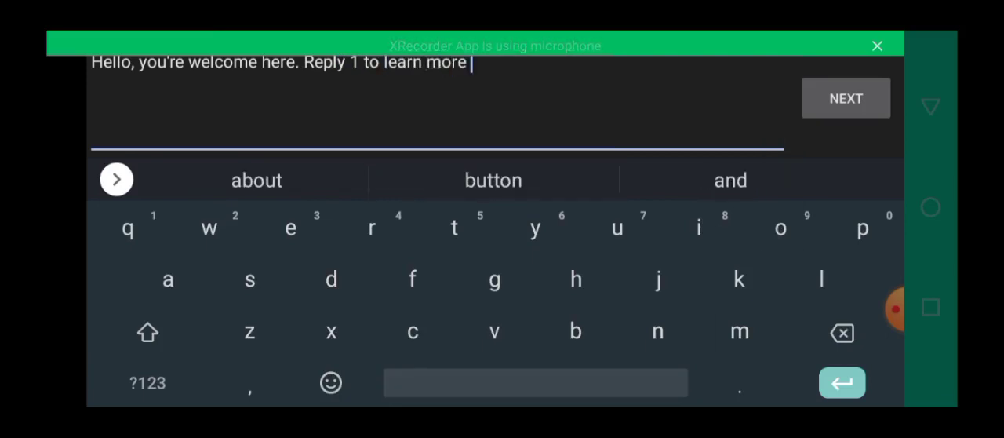
pyautogui.click(257, 179)
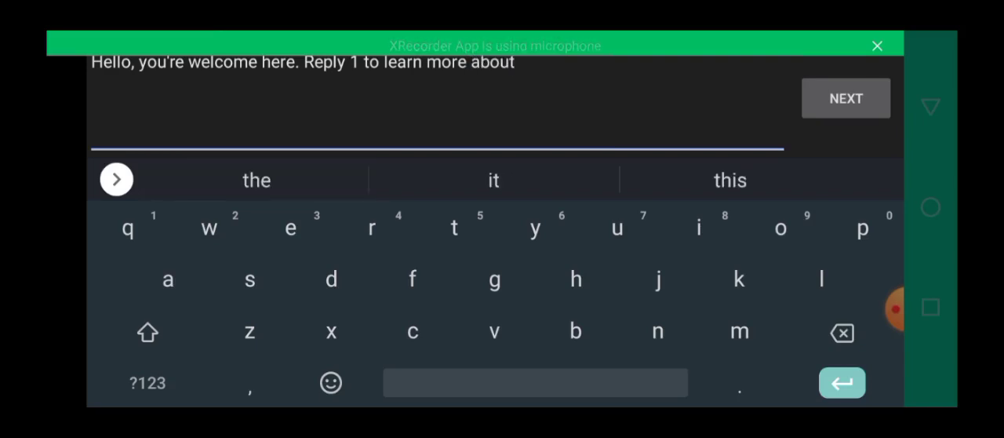
pyautogui.click(256, 179)
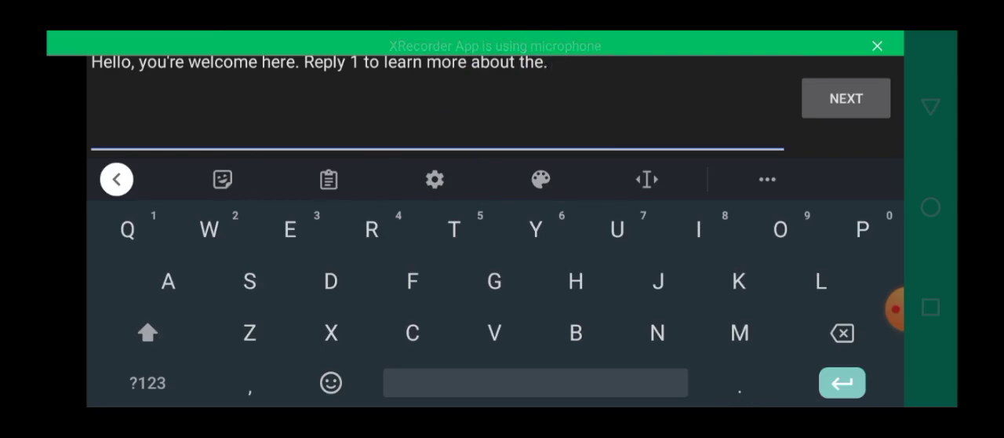
# - Add 'Reply 2 to make' payment and insert the missing word 'business' after 'about the'
pyautogui.write('Reply')
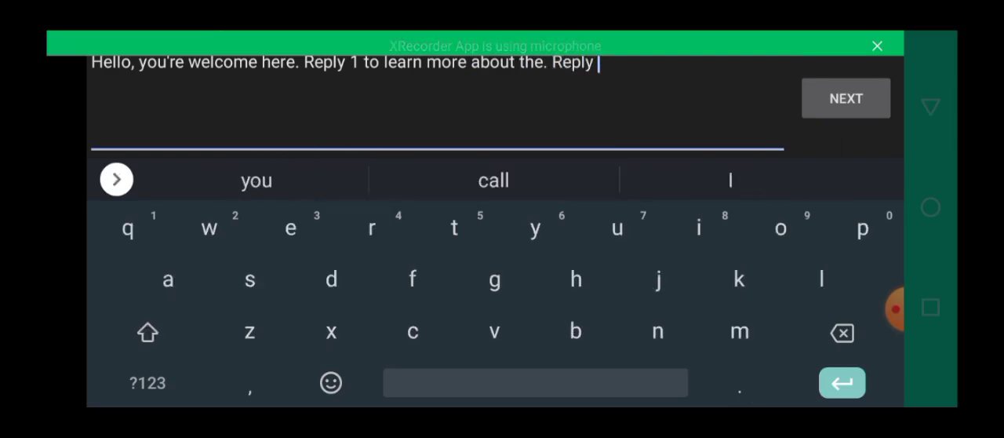
pyautogui.write('2')
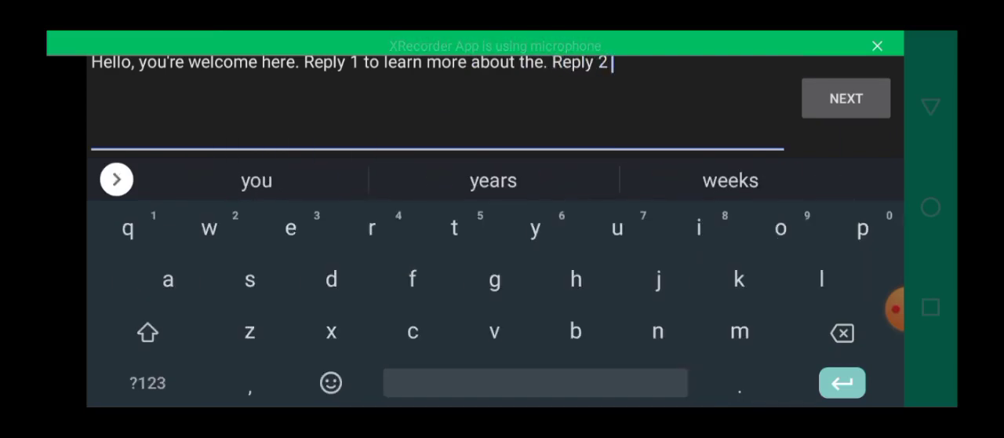
pyautogui.write('to m')
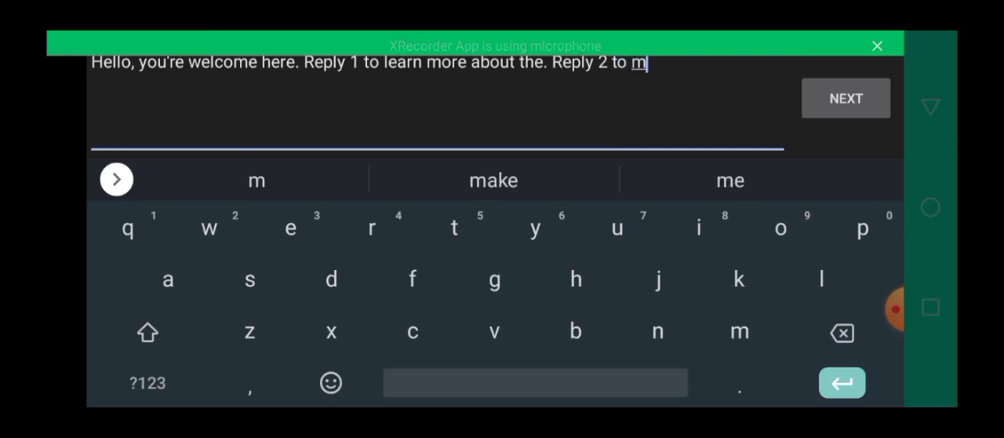
pyautogui.click(493, 178)
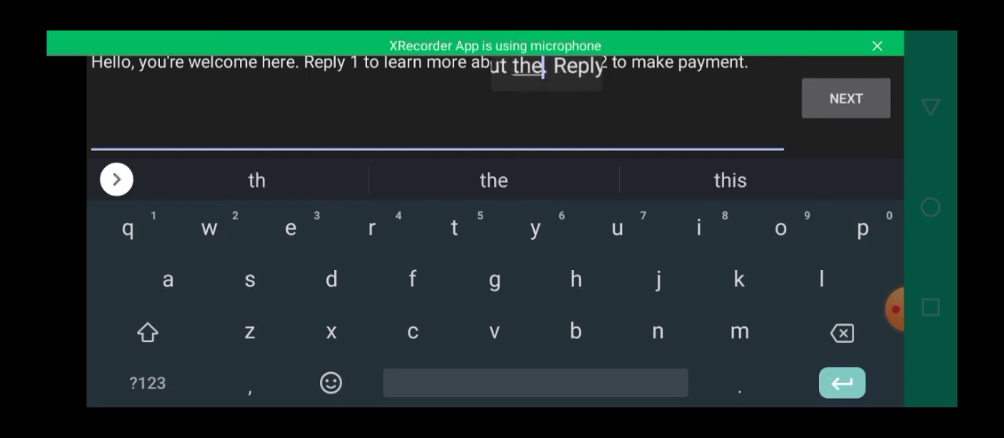
pyautogui.click(492, 179)
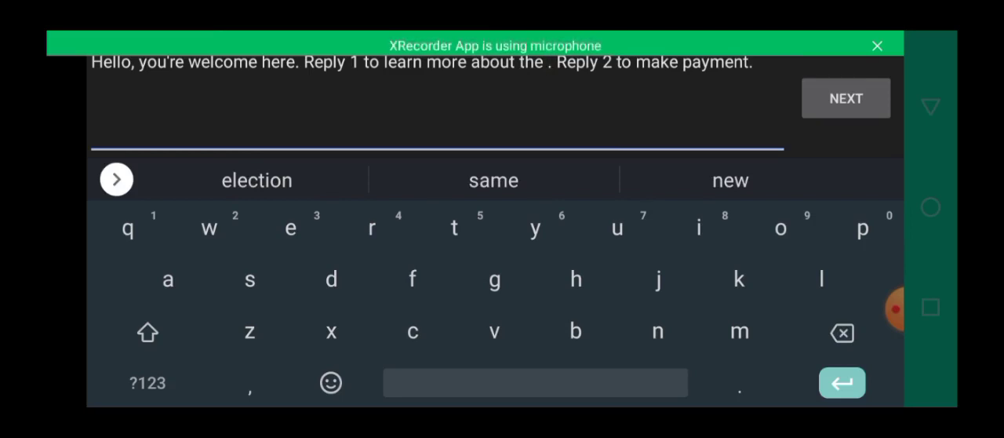
pyautogui.write('business')
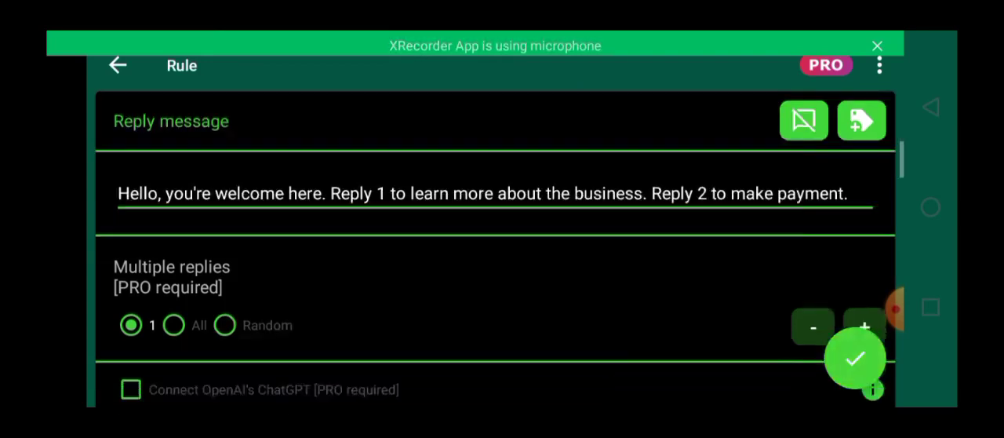
# - Set the rule's receiver to Individuals, review the remaining options, save it and dismiss the advert
pyautogui.scroll(-3)
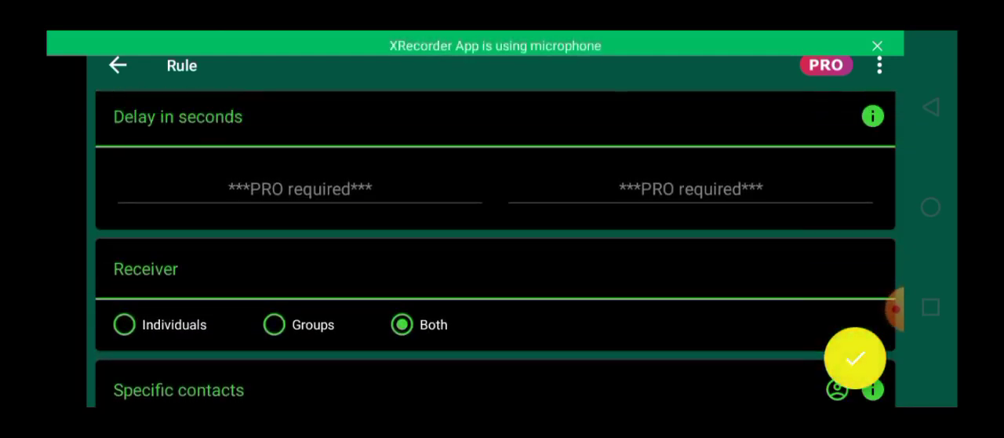
pyautogui.click(123, 323)
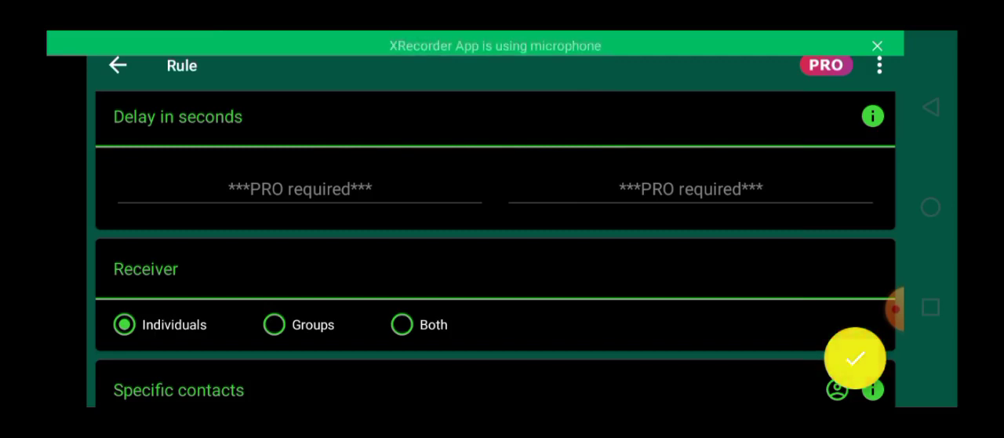
pyautogui.scroll(-3)
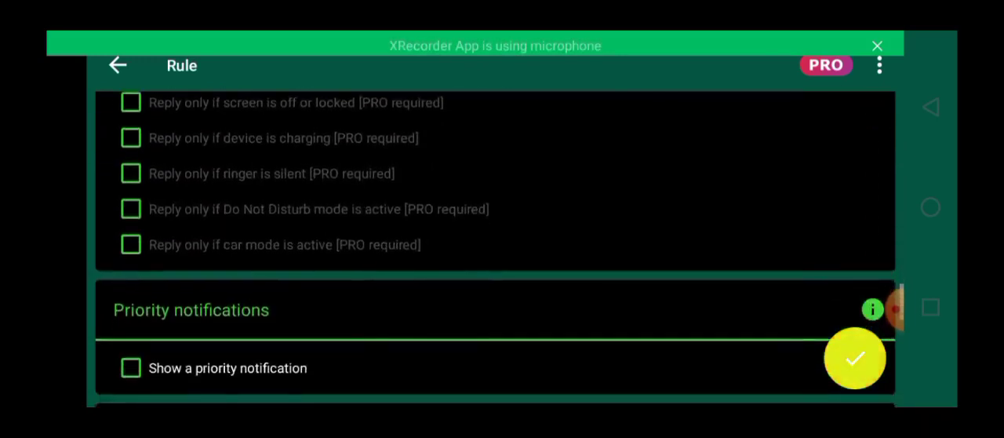
pyautogui.scroll(-3)
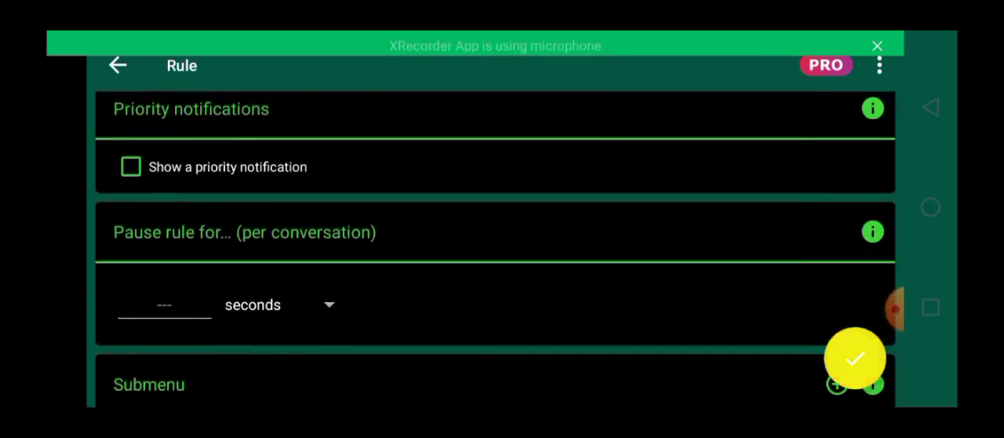
pyautogui.scroll(3)
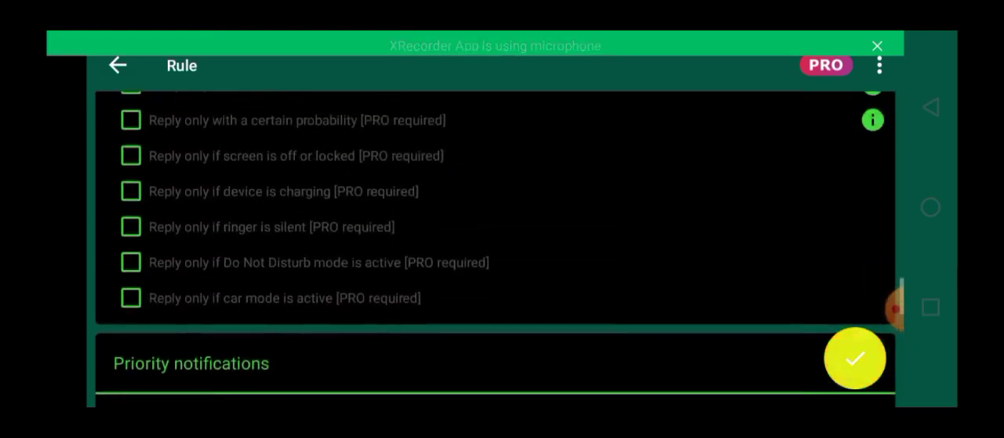
pyautogui.scroll(3)
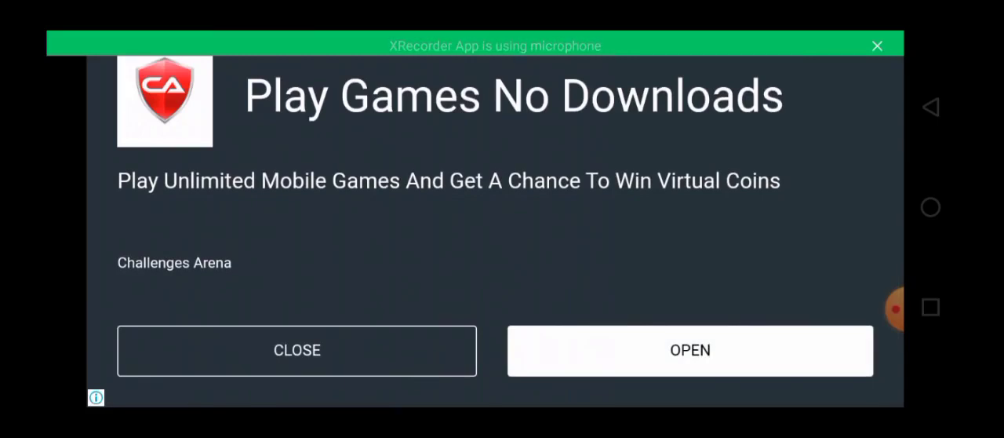
pyautogui.click(296, 350)
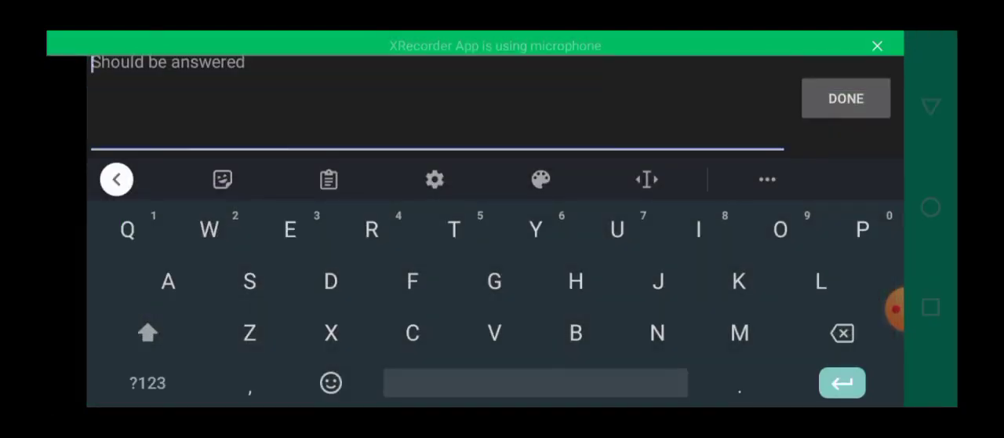
# - Start a second rule with 'Done' as the incoming message to match
pyautogui.click(147, 332)
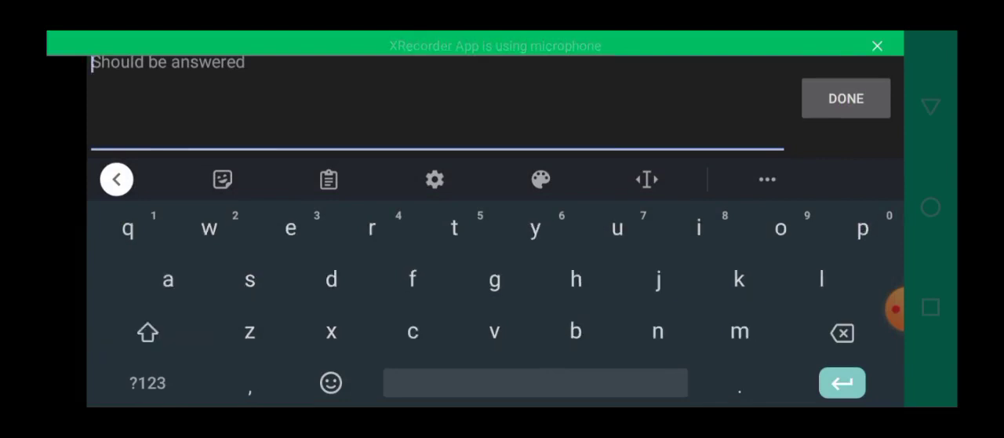
pyautogui.click(147, 332)
pyautogui.write('Do')
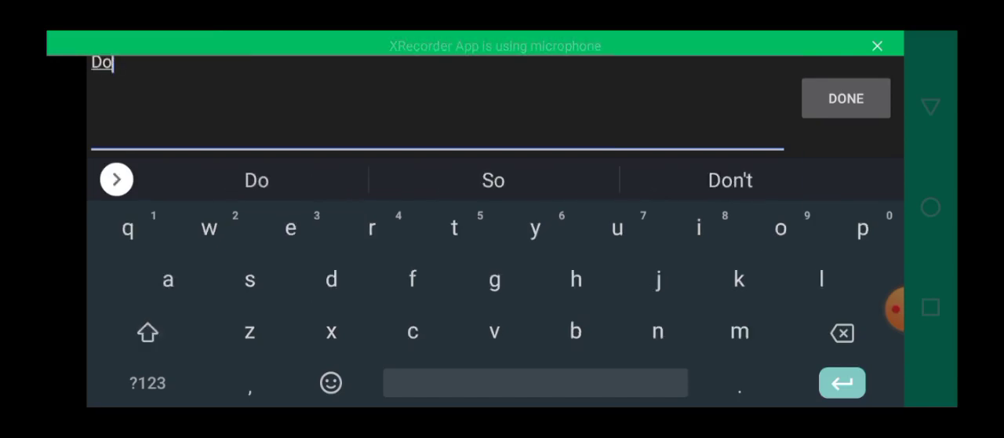
pyautogui.click(258, 179)
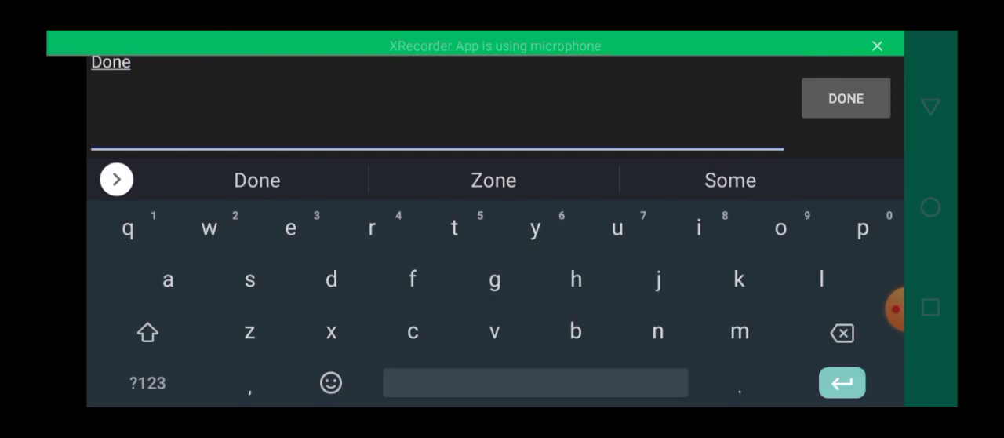
pyautogui.click(844, 97)
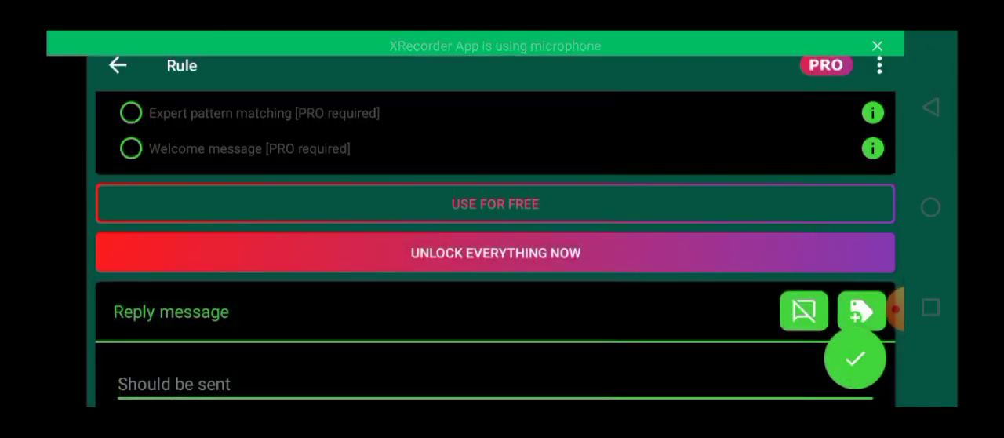
pyautogui.scroll(3)
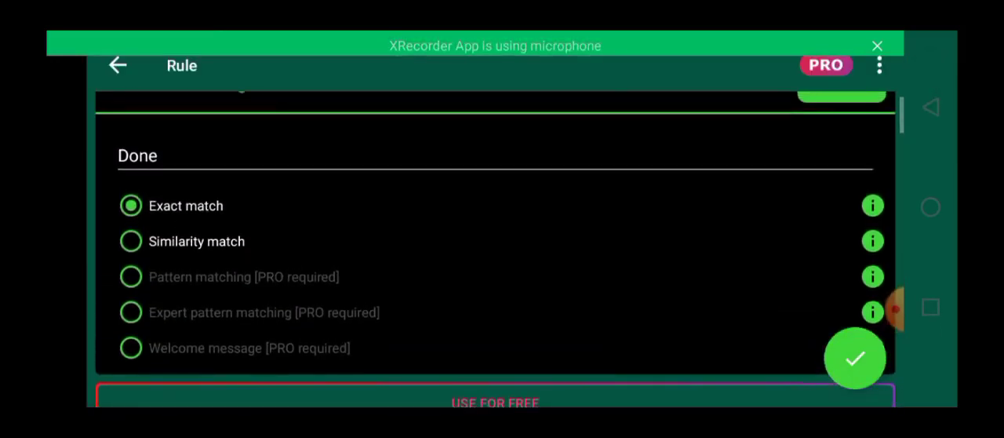
pyautogui.scroll(-3)
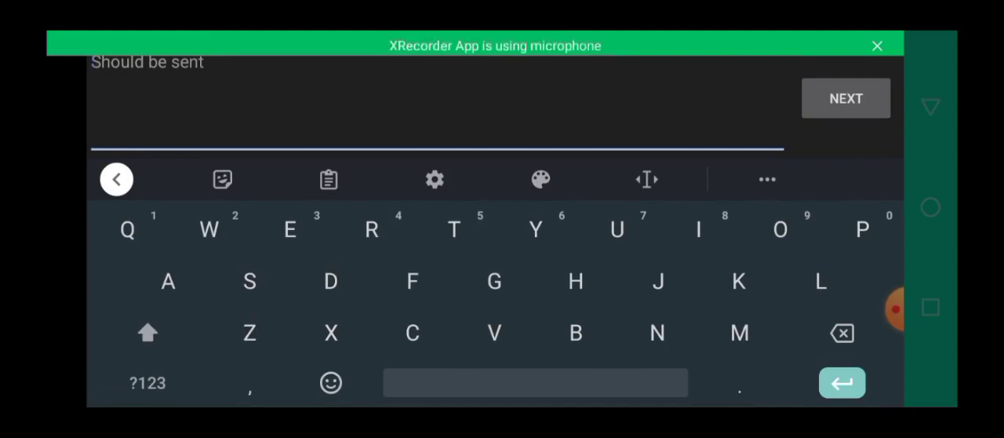
# - Write its reply thanking viewers for watching and asking for questions, then review the options
pyautogui.write('Thanks for')
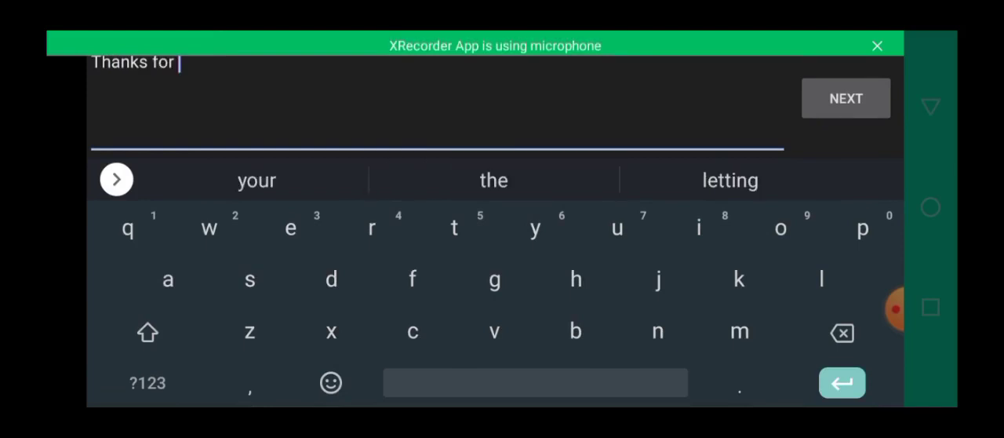
pyautogui.click(209, 228)
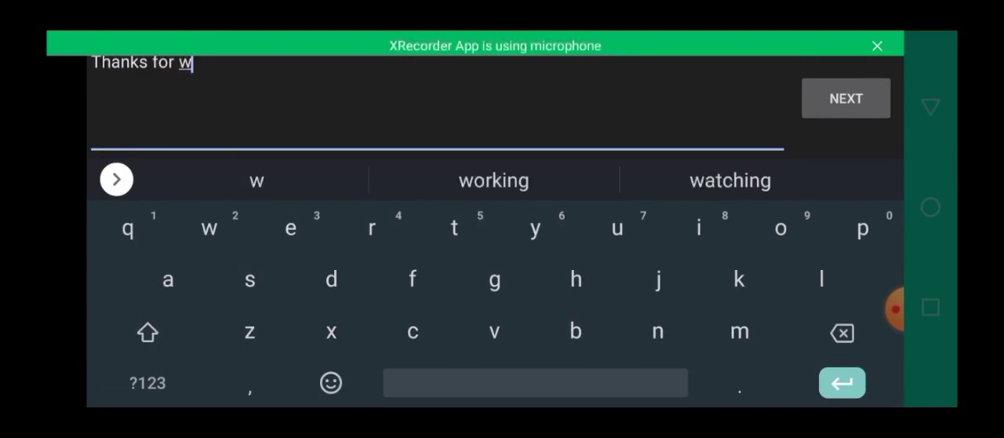
pyautogui.click(730, 180)
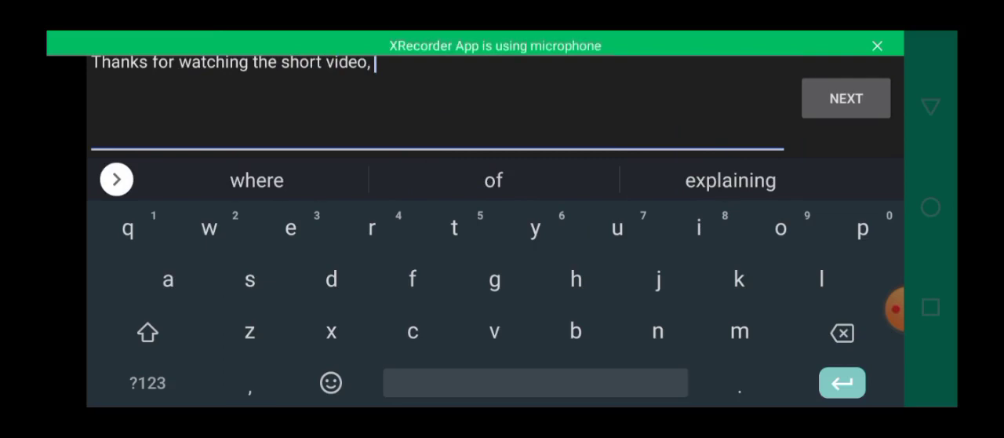
pyautogui.click(250, 279)
pyautogui.write(' do you have any')
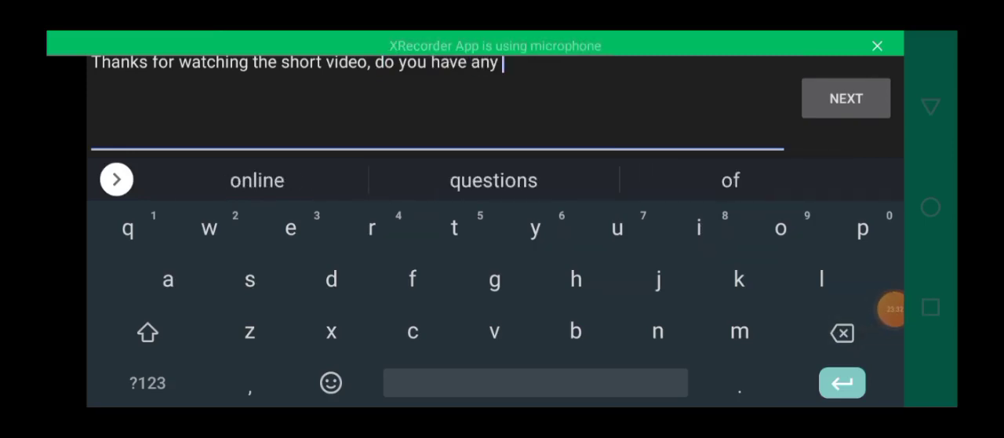
pyautogui.click(493, 179)
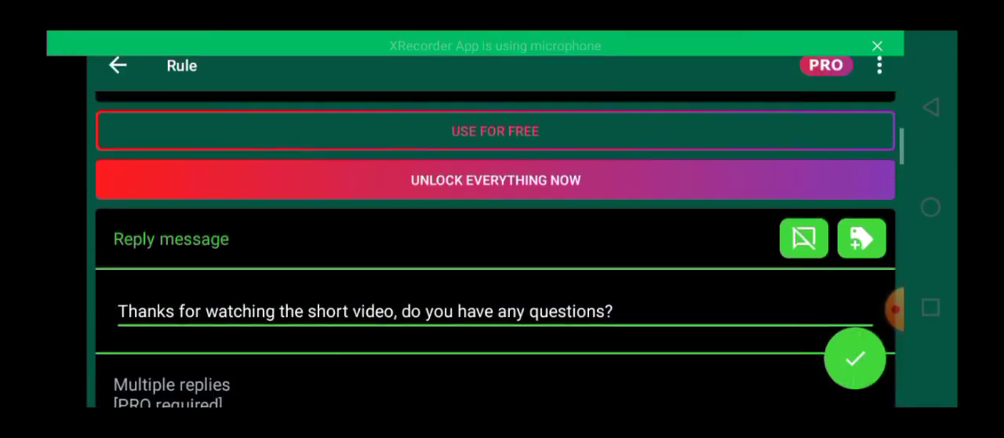
pyautogui.scroll(-3)
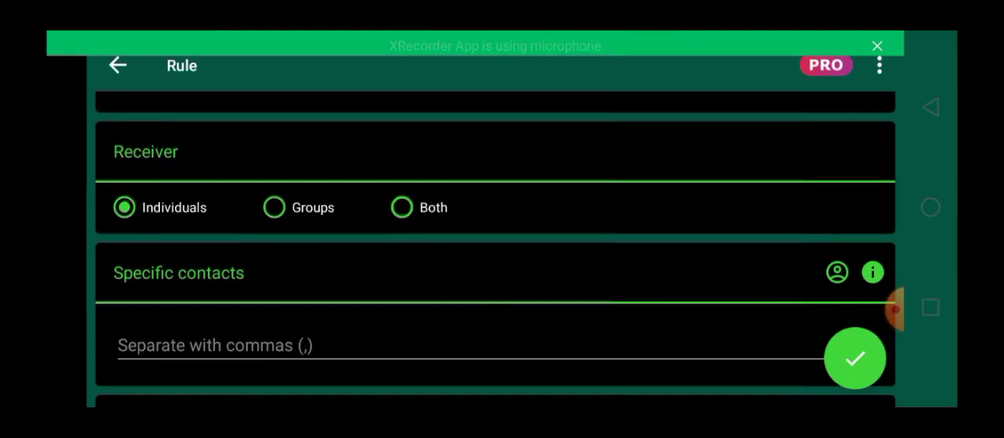
pyautogui.scroll(-3)
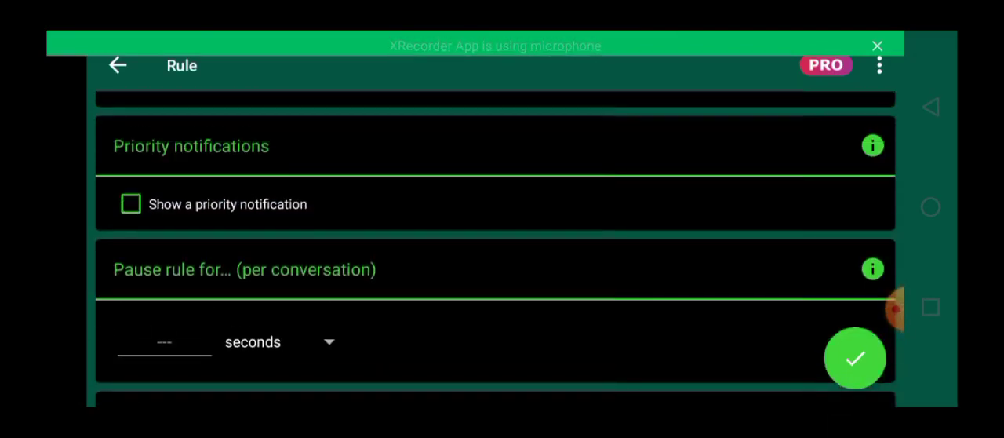
# - Save the second rule and switch the responder on, prompting for notification access
pyautogui.click(118, 66)
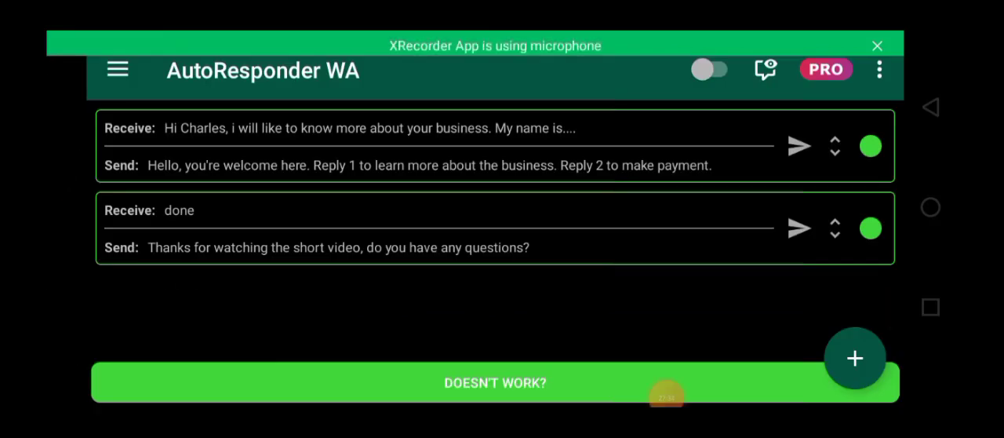
pyautogui.click(665, 392)
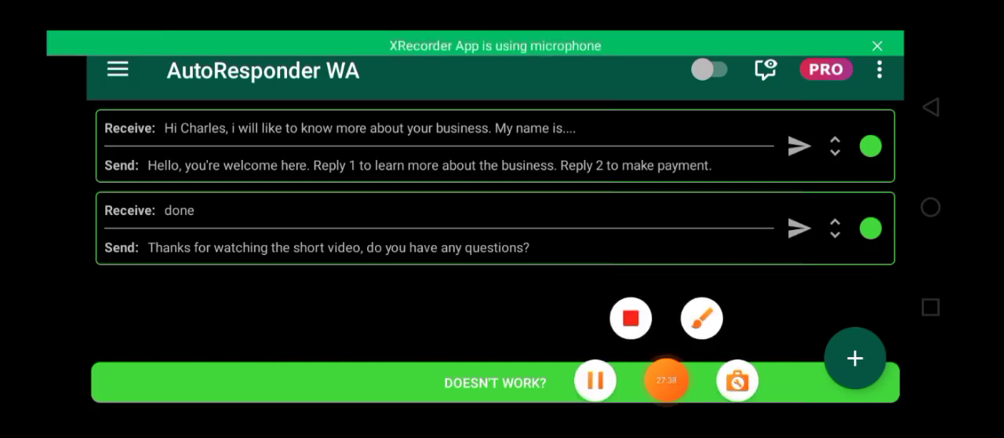
pyautogui.click(700, 317)
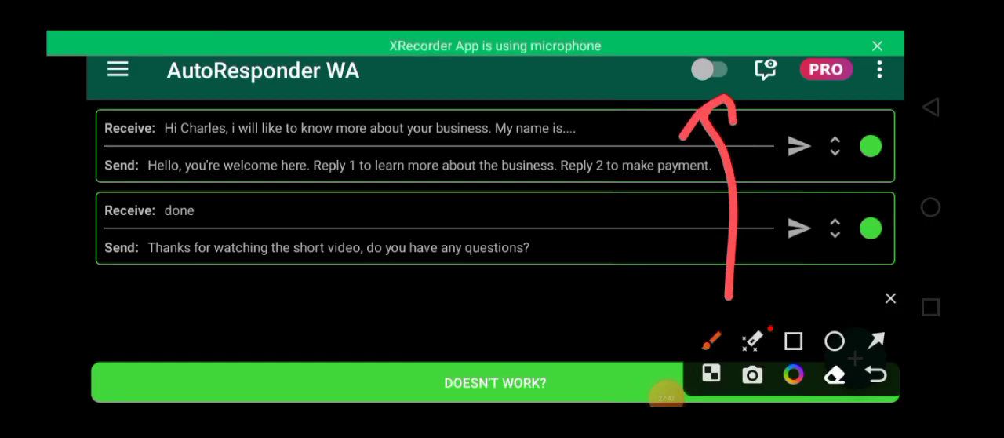
pyautogui.click(891, 298)
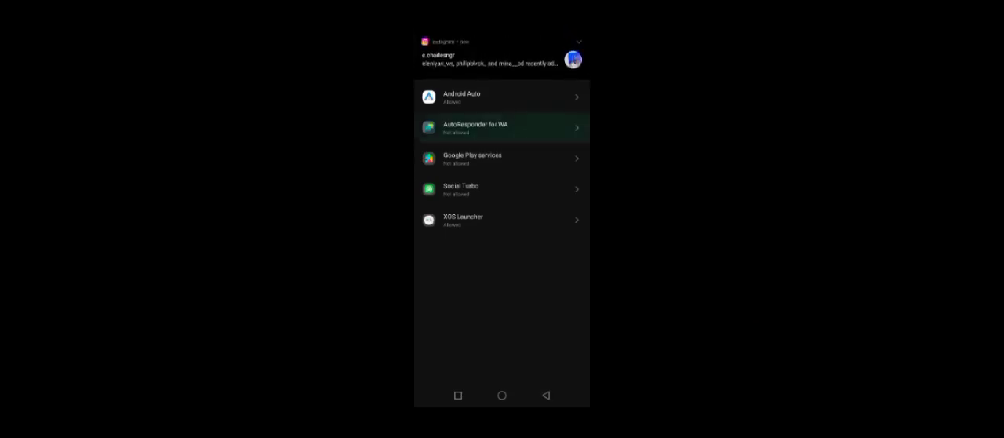
# - Grant AutoResponder for WA notification access in Android Settings and return to the app
pyautogui.click(502, 128)
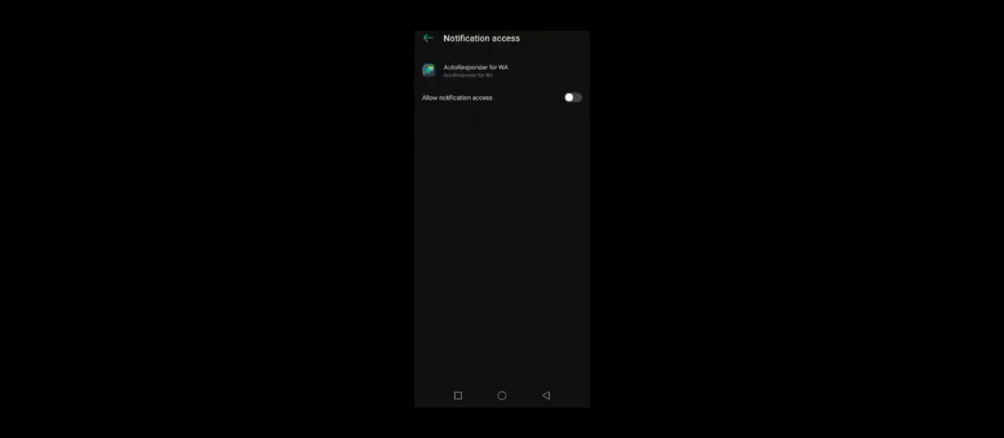
pyautogui.click(571, 97)
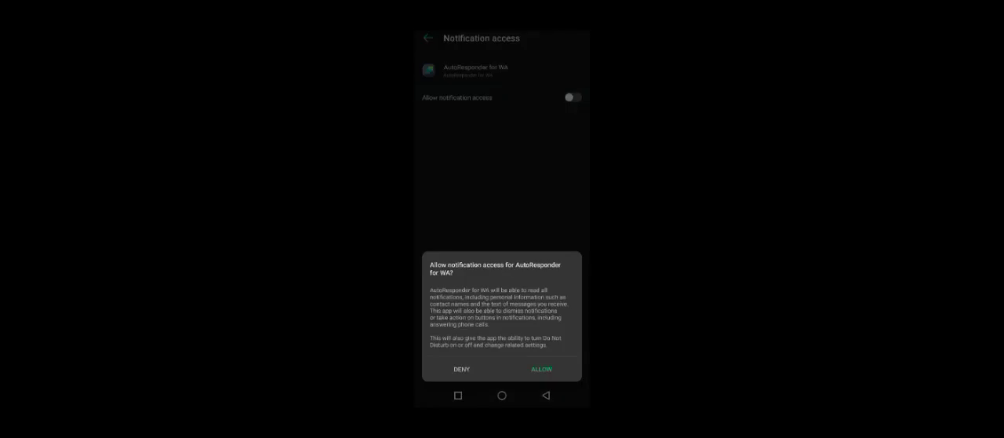
pyautogui.click(539, 369)
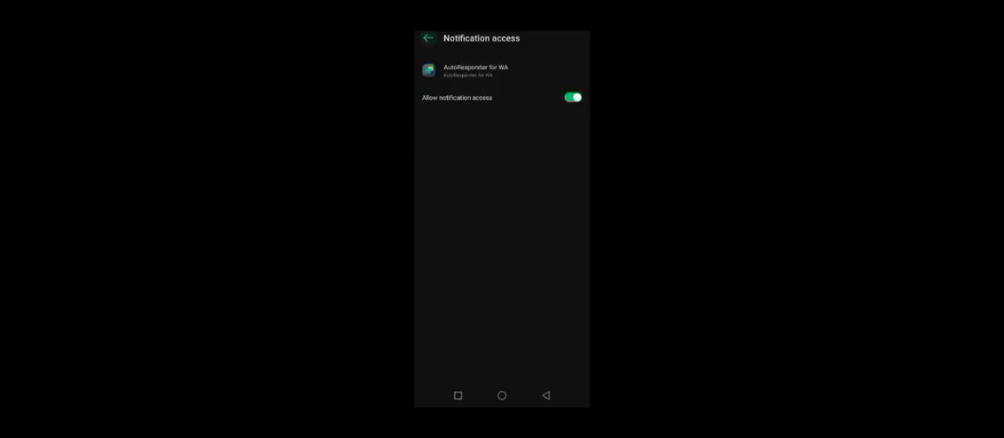
pyautogui.click(427, 38)
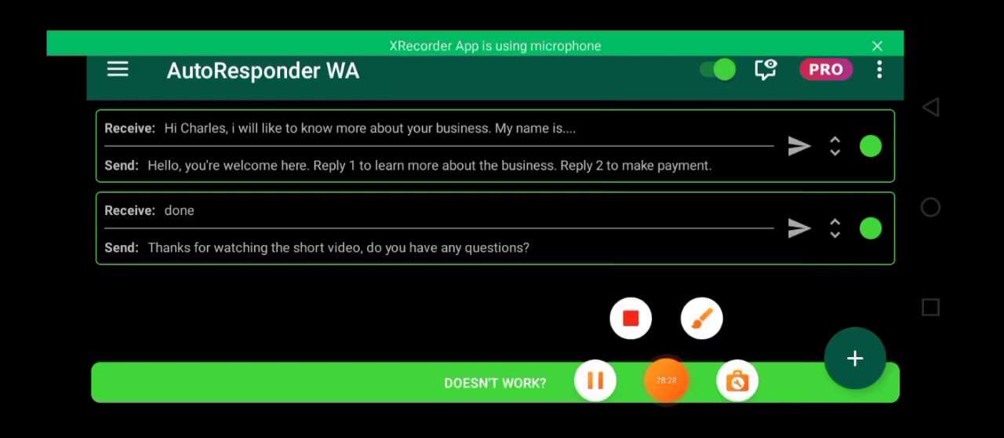
# - In the built-in test chat, compose the business enquiry message and send it to draw the welcome reply
pyautogui.click(699, 317)
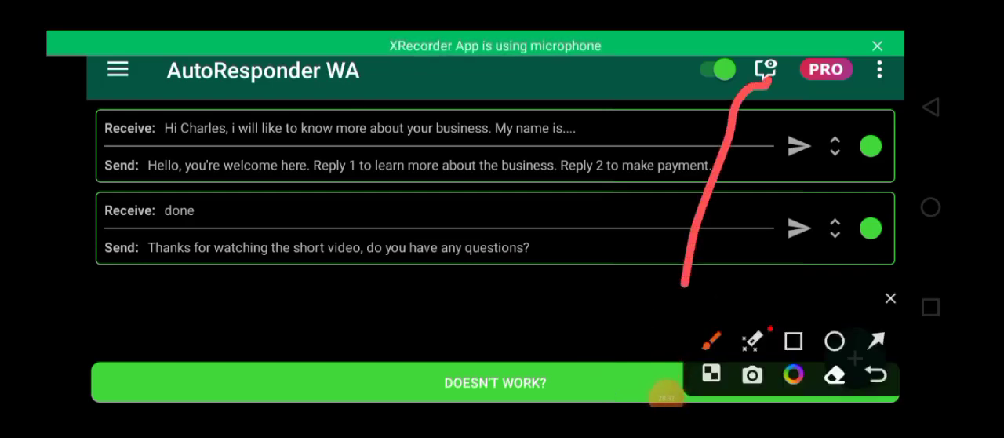
pyautogui.click(891, 298)
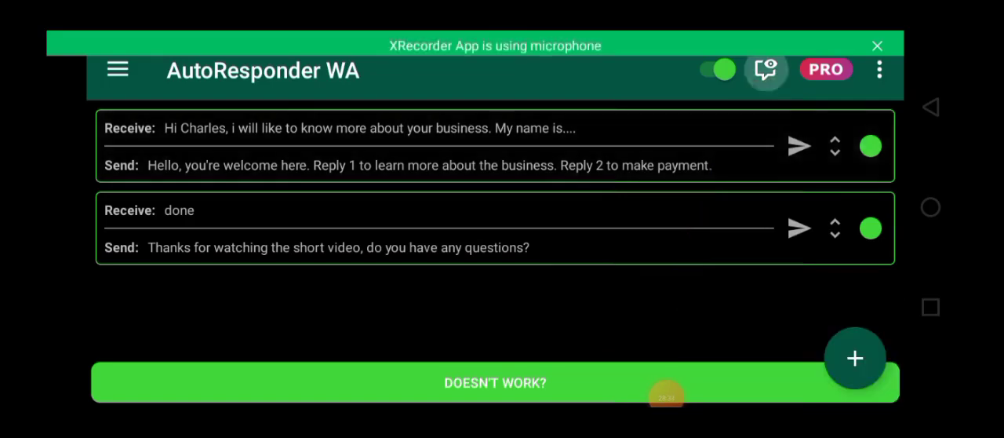
pyautogui.click(766, 69)
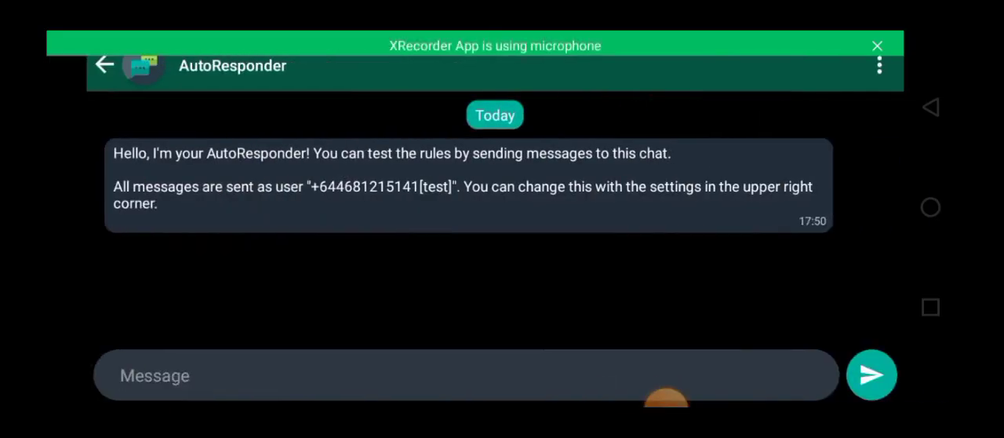
pyautogui.click(466, 374)
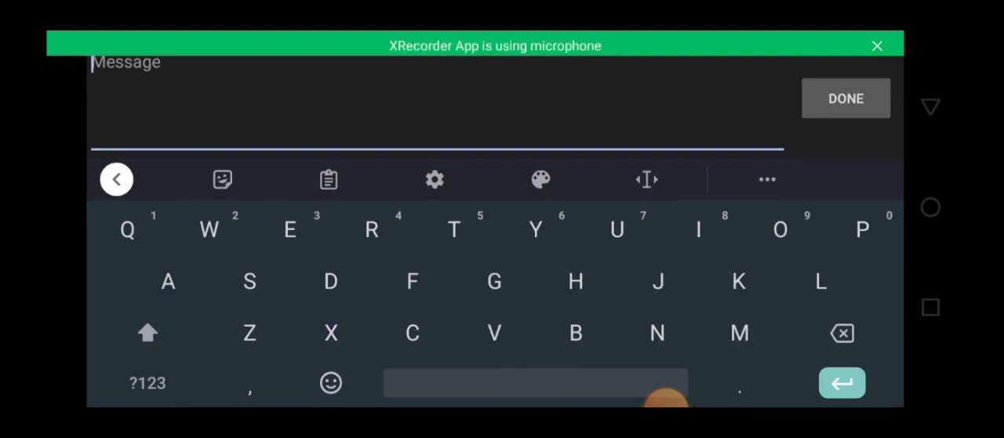
pyautogui.click(845, 97)
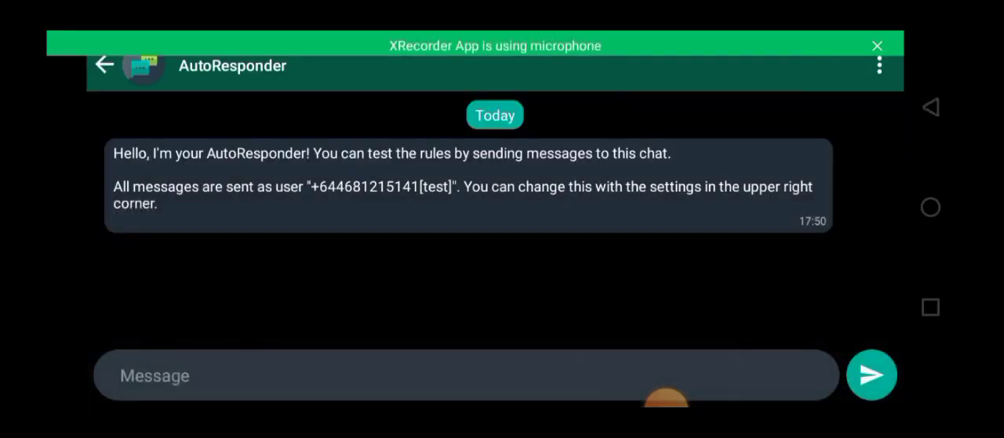
pyautogui.click(104, 64)
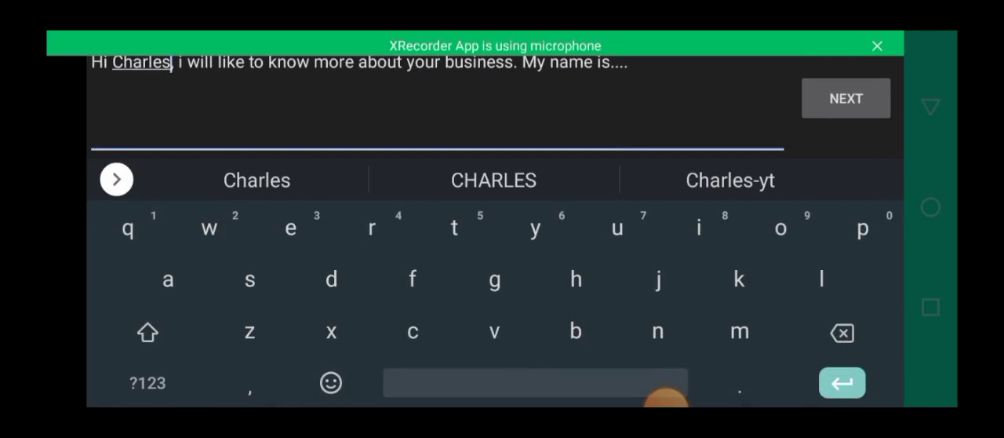
pyautogui.doubleClick(141, 63)
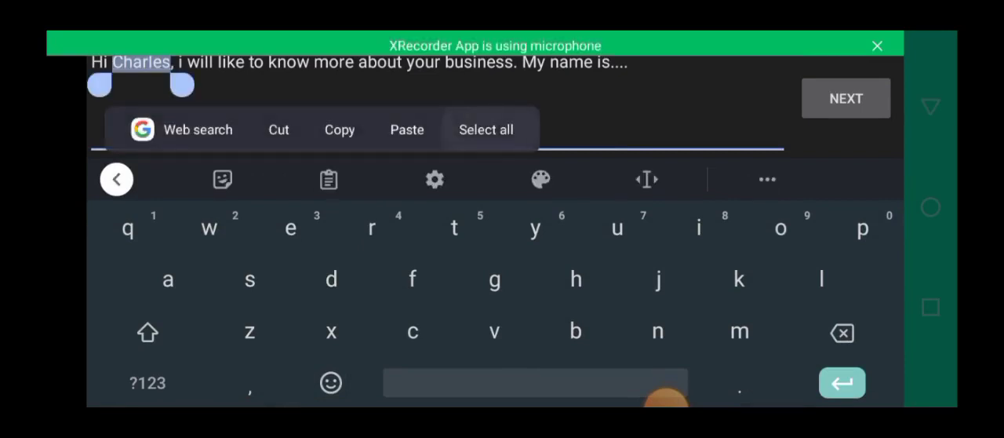
pyautogui.click(627, 63)
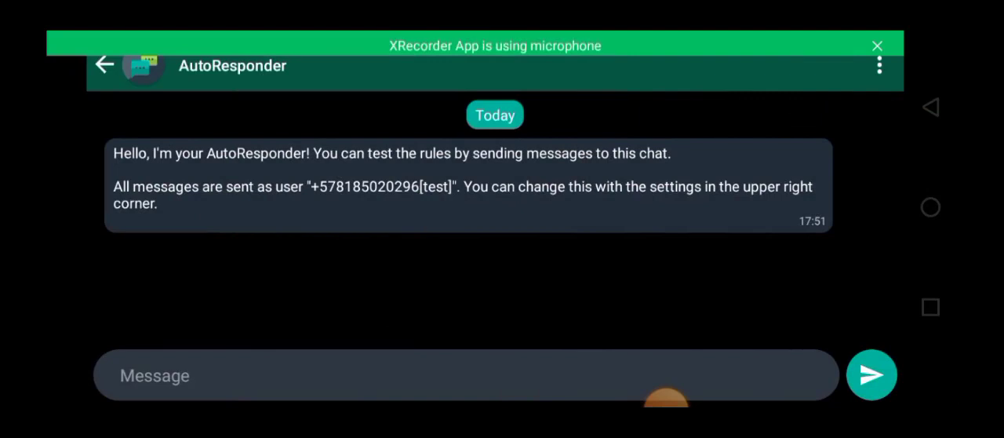
pyautogui.click(466, 375)
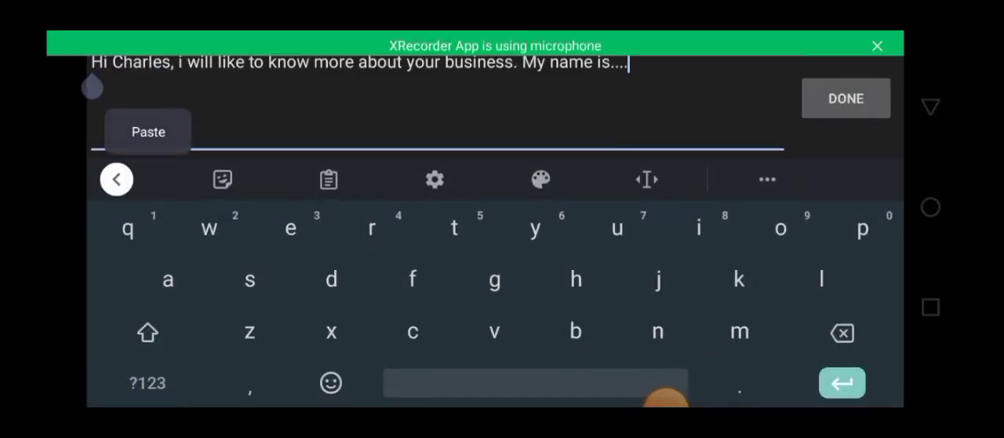
pyautogui.click(845, 98)
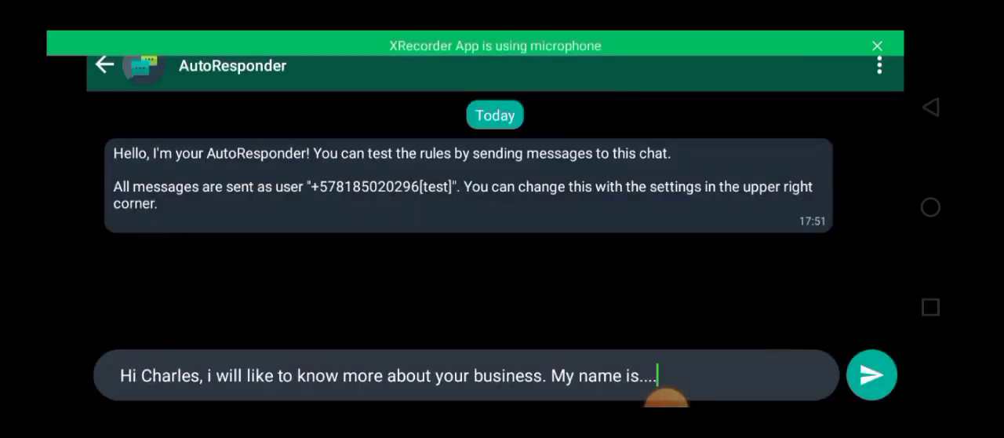
pyautogui.click(872, 373)
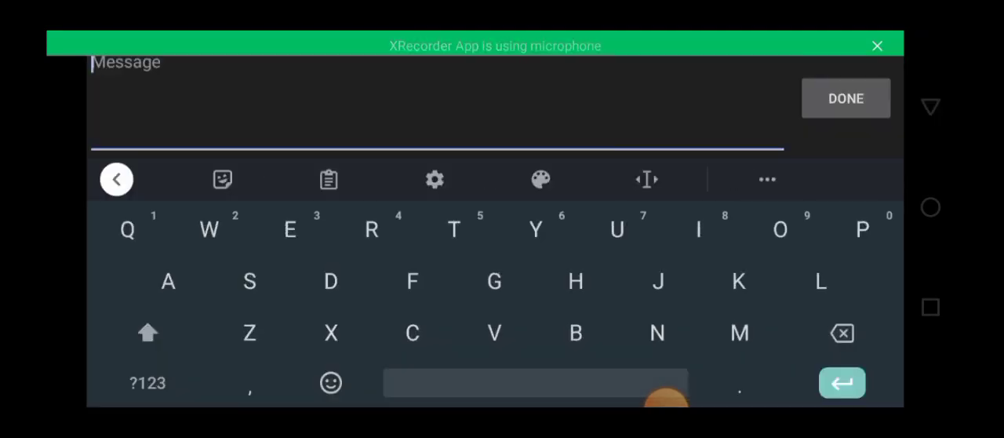
# - Send 'Done' in the test chat to draw the thank-you reply
pyautogui.write('Don')
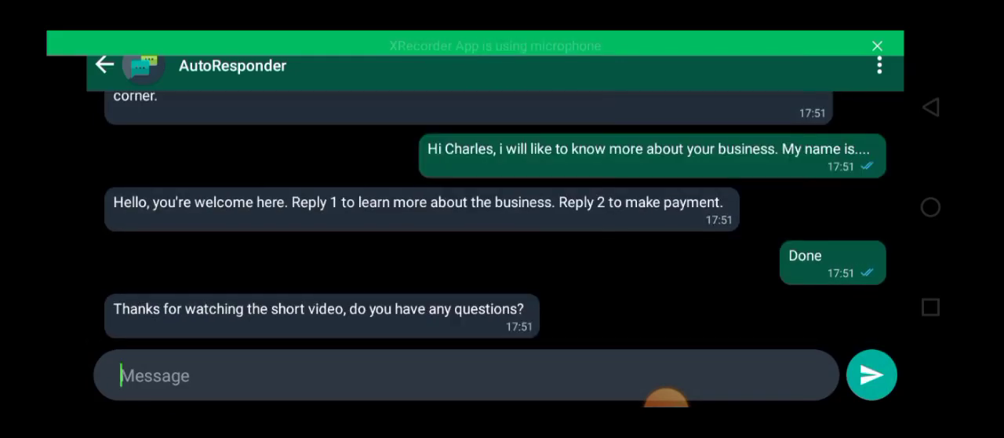
# - In a WhatsApp Business chat, paste the enquiry from the clipboard, send Done, see both auto-replies and return to Chats
pyautogui.click(104, 64)
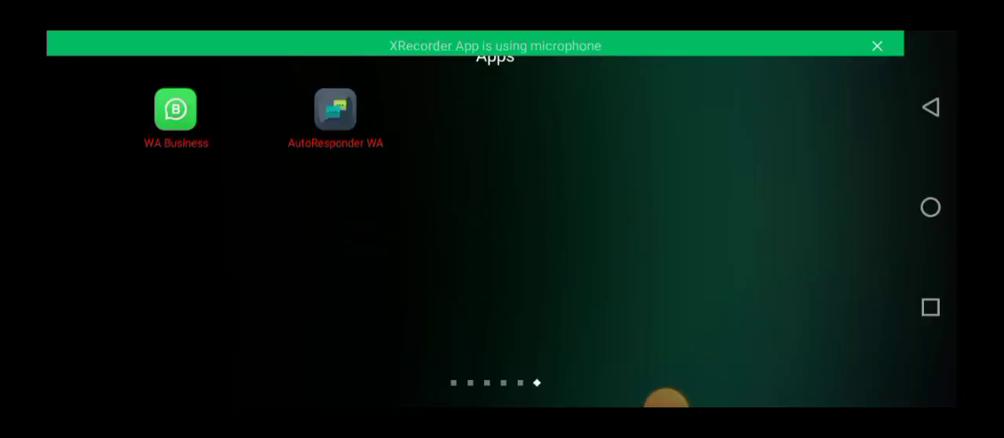
pyautogui.click(176, 110)
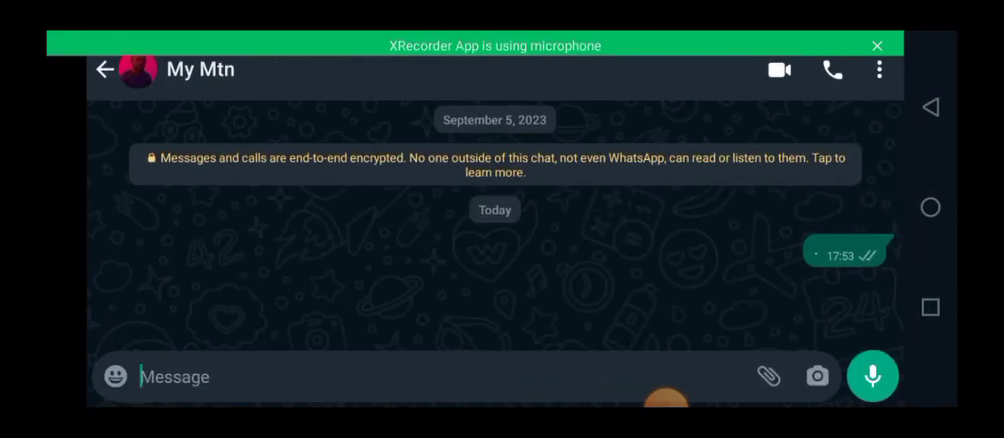
pyautogui.click(314, 377)
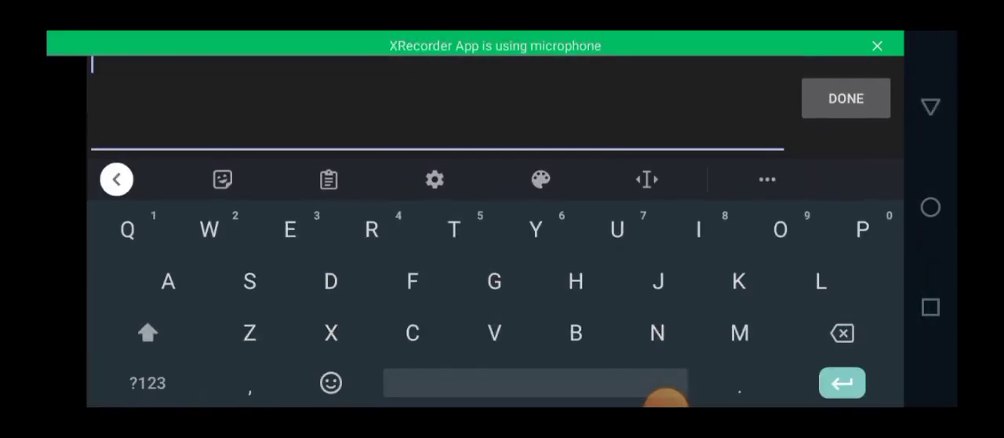
pyautogui.click(330, 179)
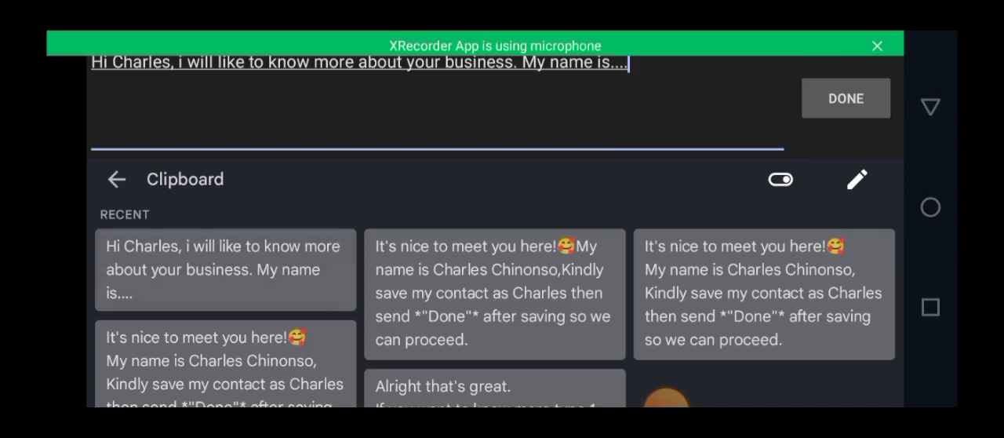
pyautogui.click(845, 97)
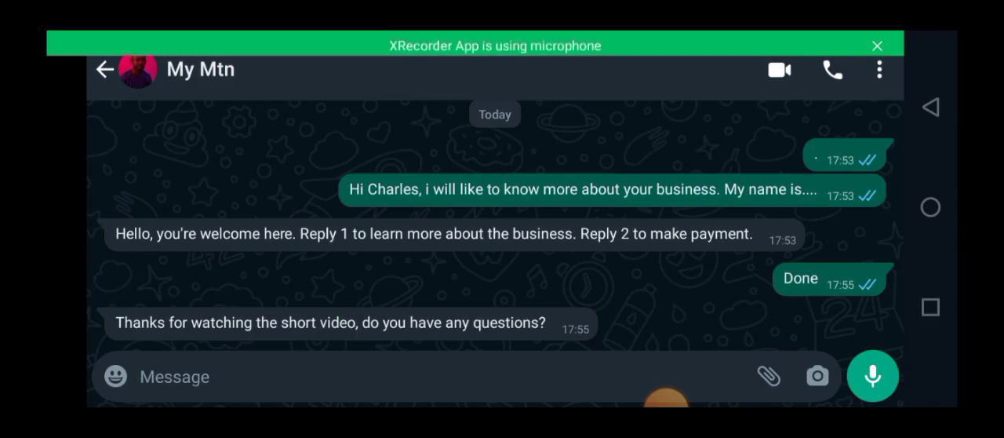
pyautogui.click(105, 69)
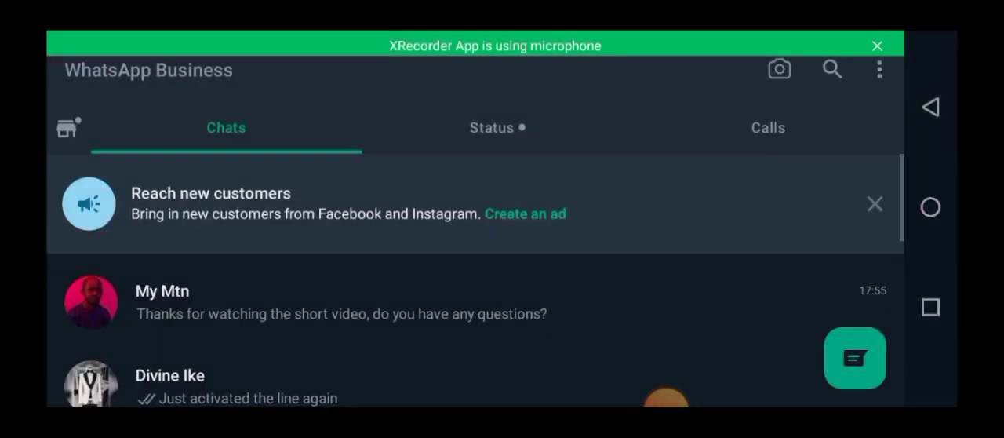